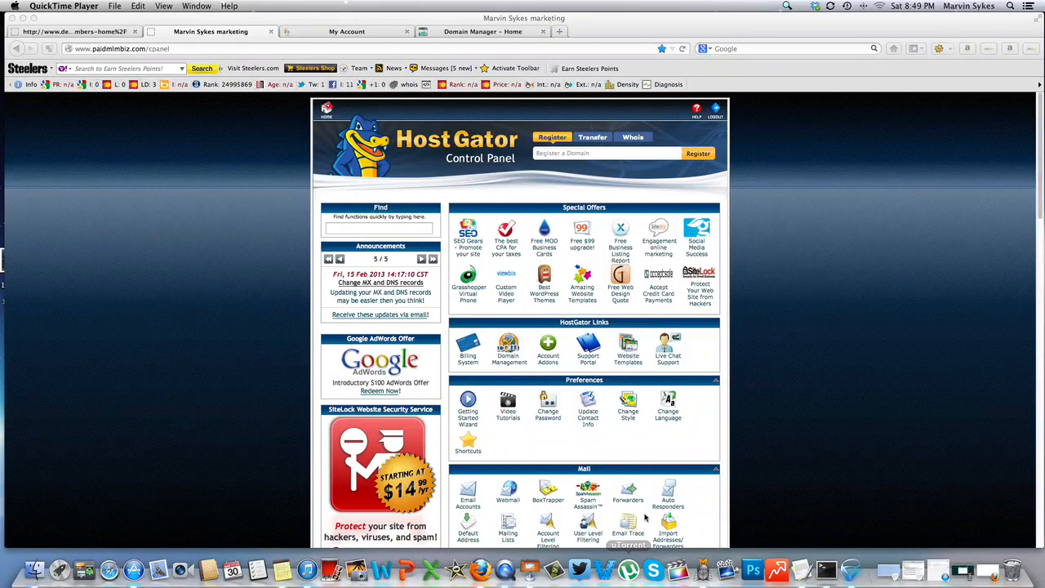
{"action": "mouse_move", "coordinate": [455, 377]}
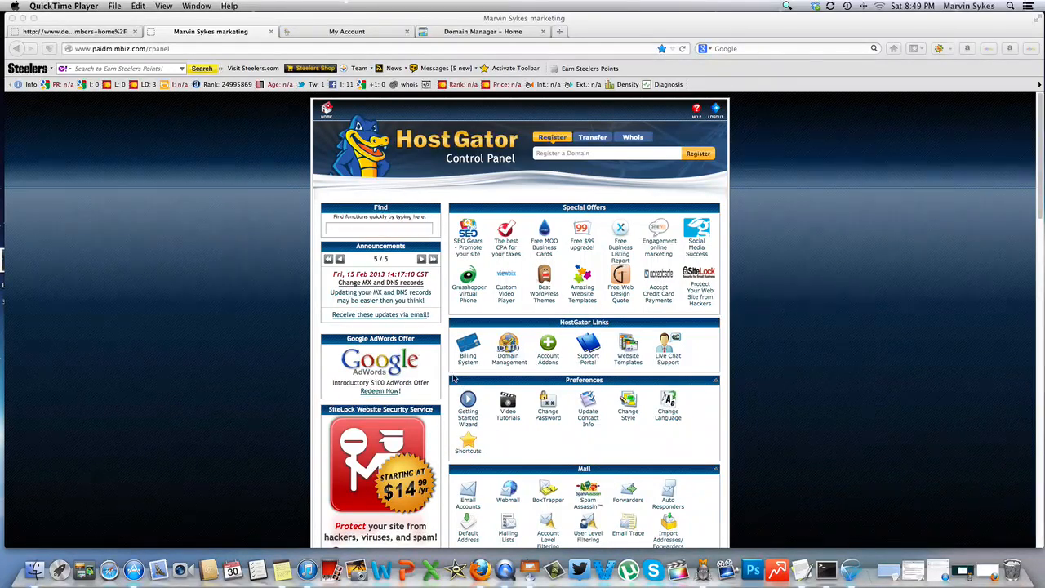
{"action": "mouse_move", "coordinate": [447, 369]}
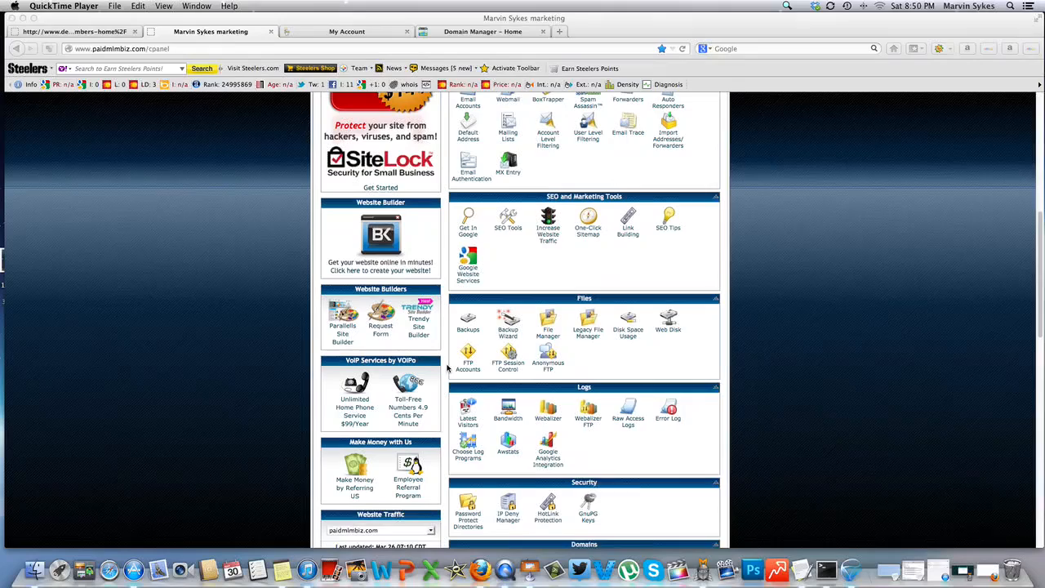
Scroll to Account Information and copy the name server ns1585.hostgator.com
{"action": "scroll", "scroll_direction": "down", "scroll_amount": 3}
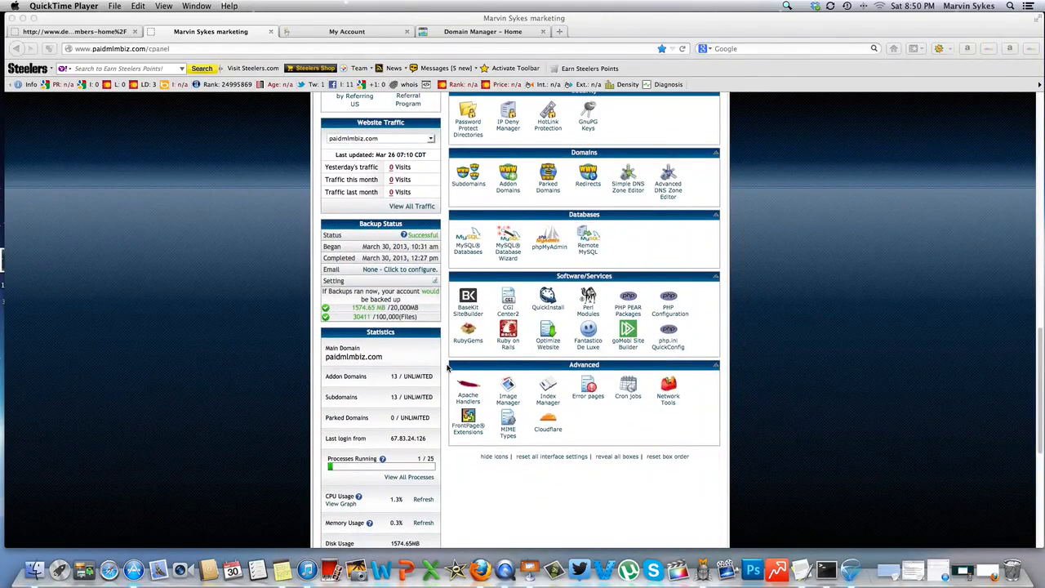
{"action": "scroll", "scroll_direction": "down", "scroll_amount": 3}
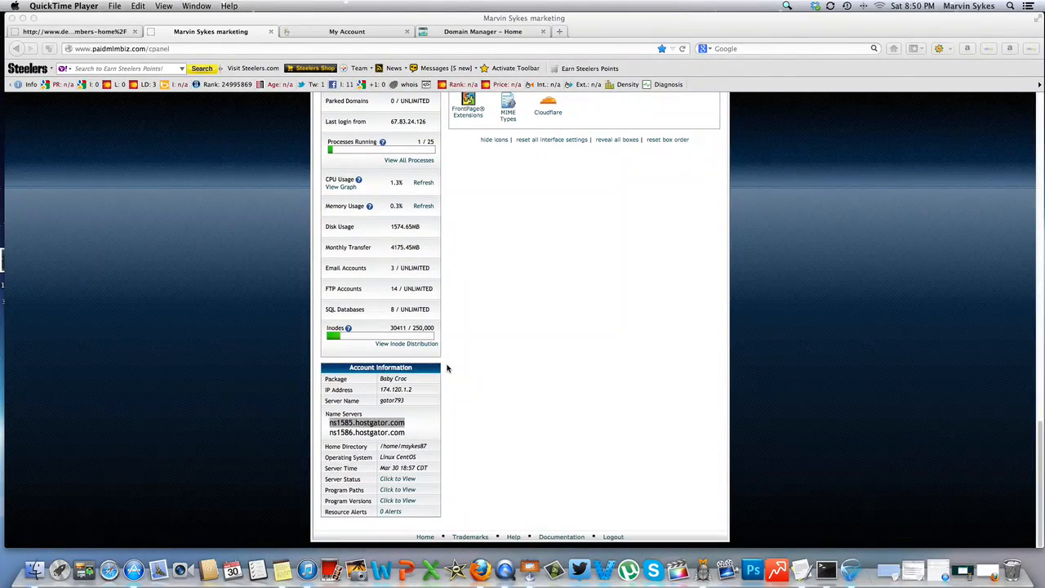
{"action": "right_click", "coordinate": [366, 422]}
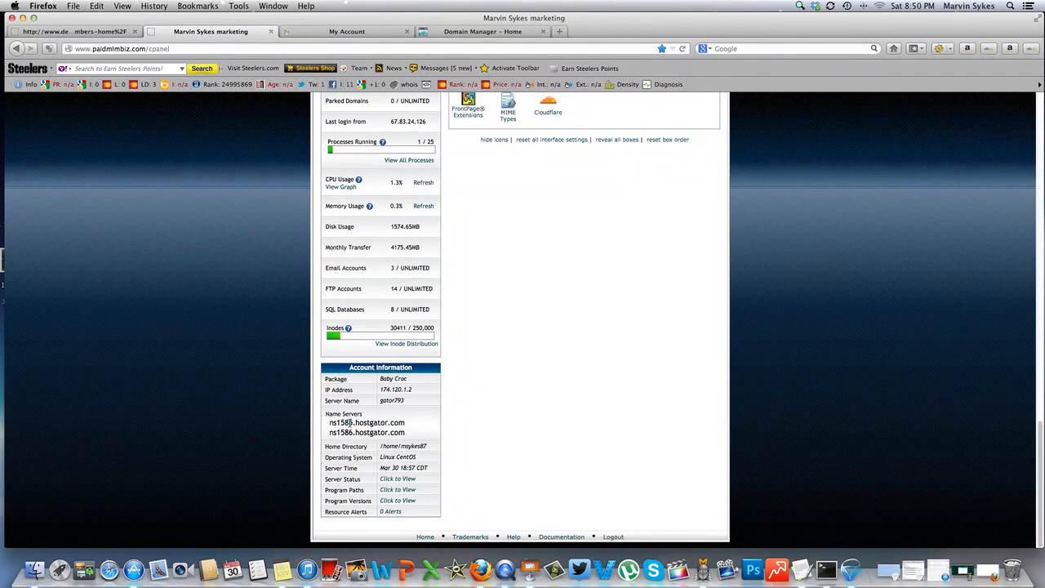
{"action": "double_click", "coordinate": [366, 422]}
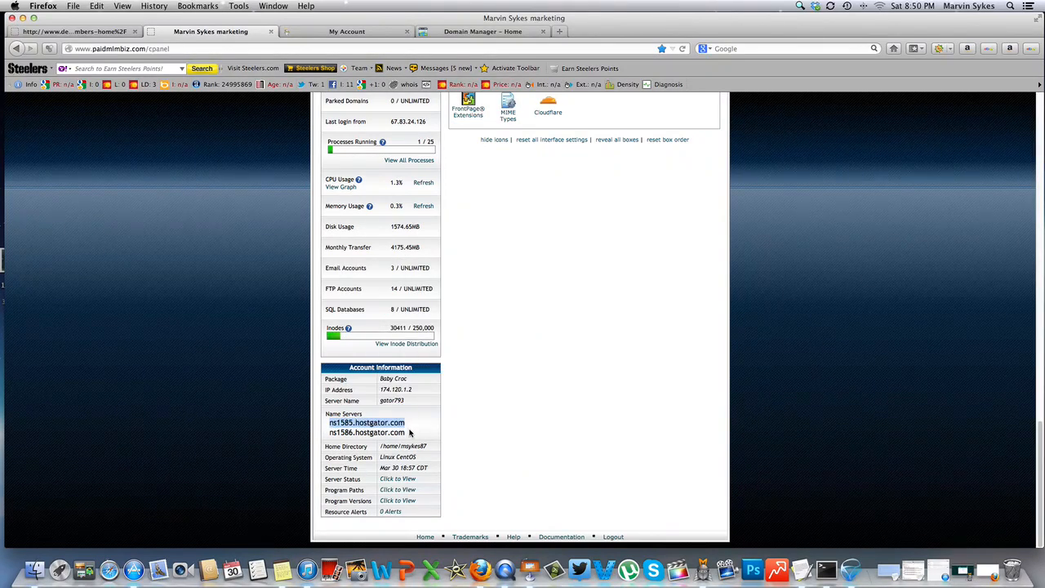
{"action": "mouse_move", "coordinate": [400, 193]}
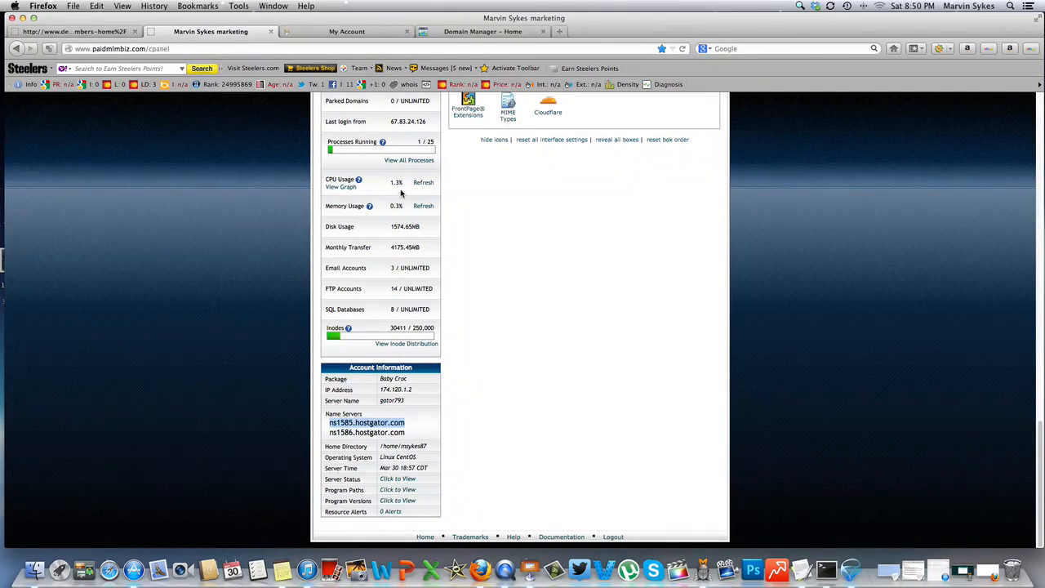
Open the ALLERGISTNJ.COM Domain Details page from the GoDaddy domain list
{"action": "left_click", "coordinate": [482, 31]}
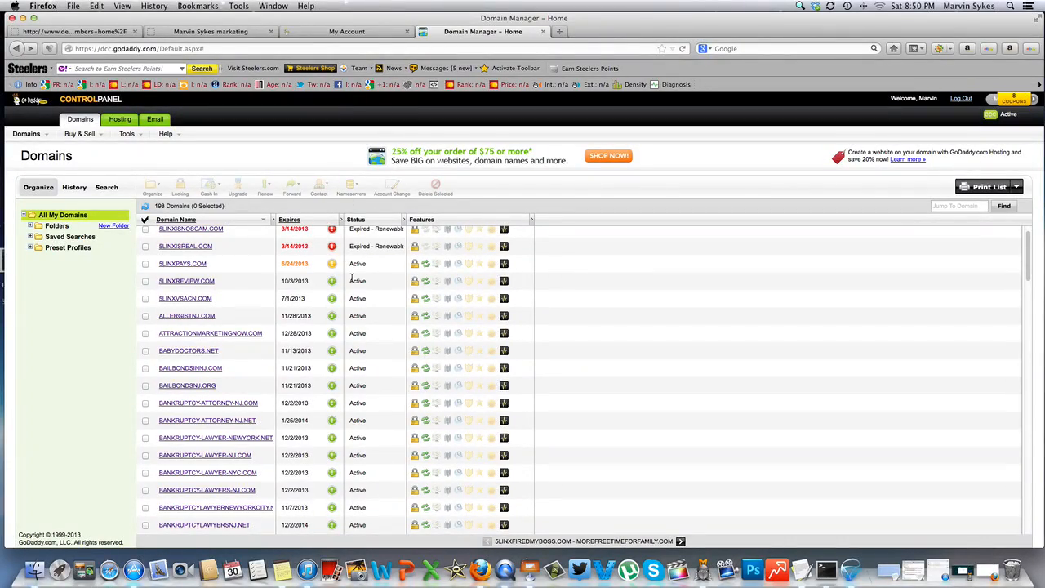
{"action": "mouse_move", "coordinate": [227, 320]}
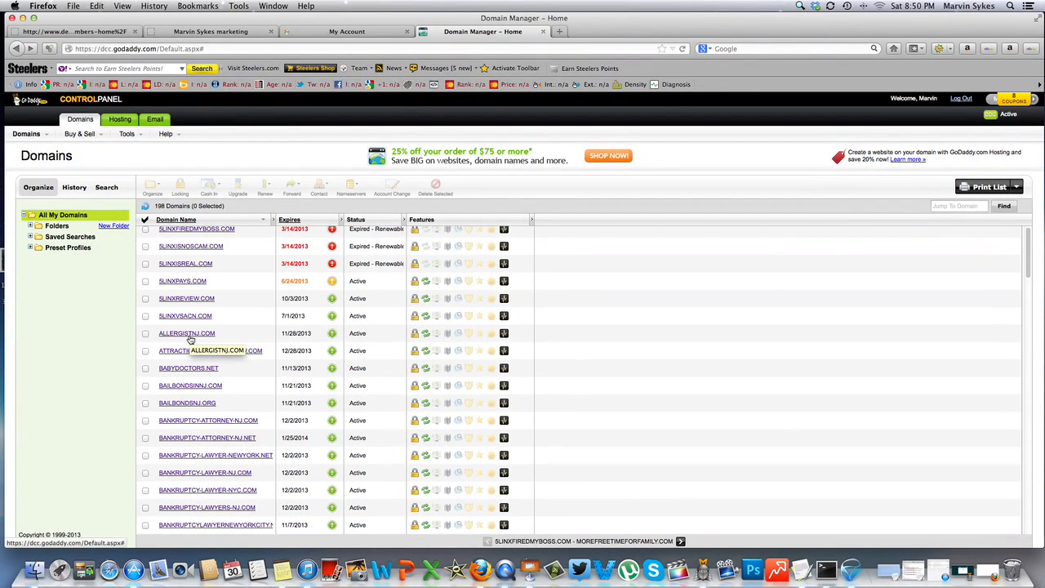
{"action": "left_click", "coordinate": [202, 350]}
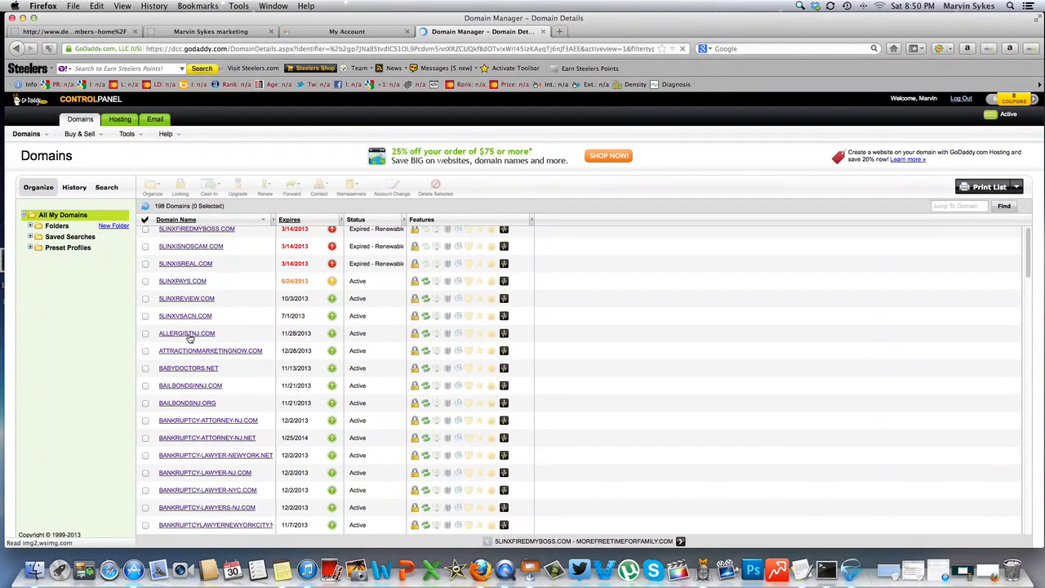
{"action": "left_click", "coordinate": [186, 334]}
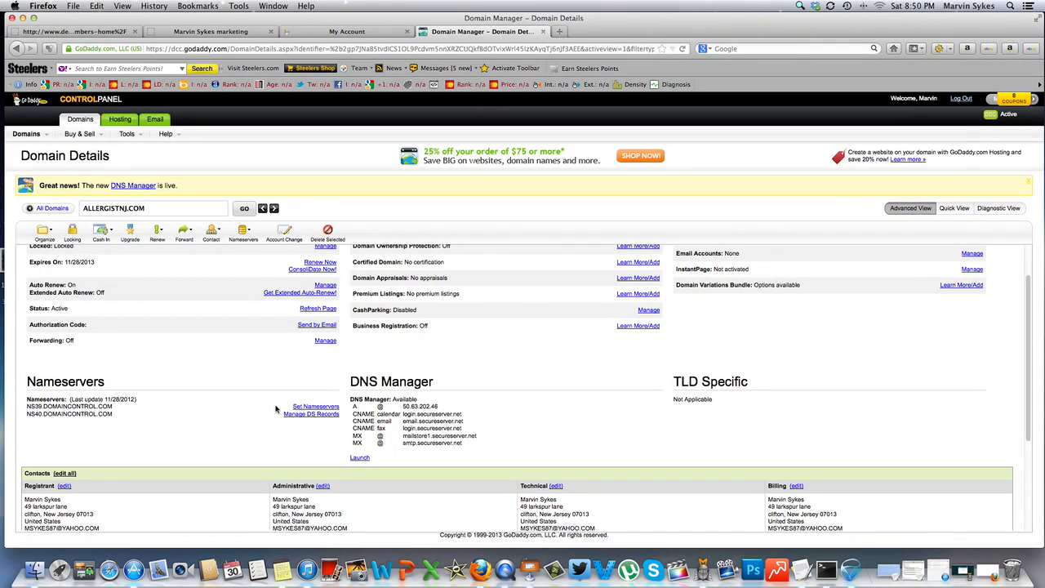
Set ALLERGISTNJ.COM's name servers to ns1585.hostgator.com and ns1586.hostgator.com and submit
{"action": "left_click", "coordinate": [316, 406]}
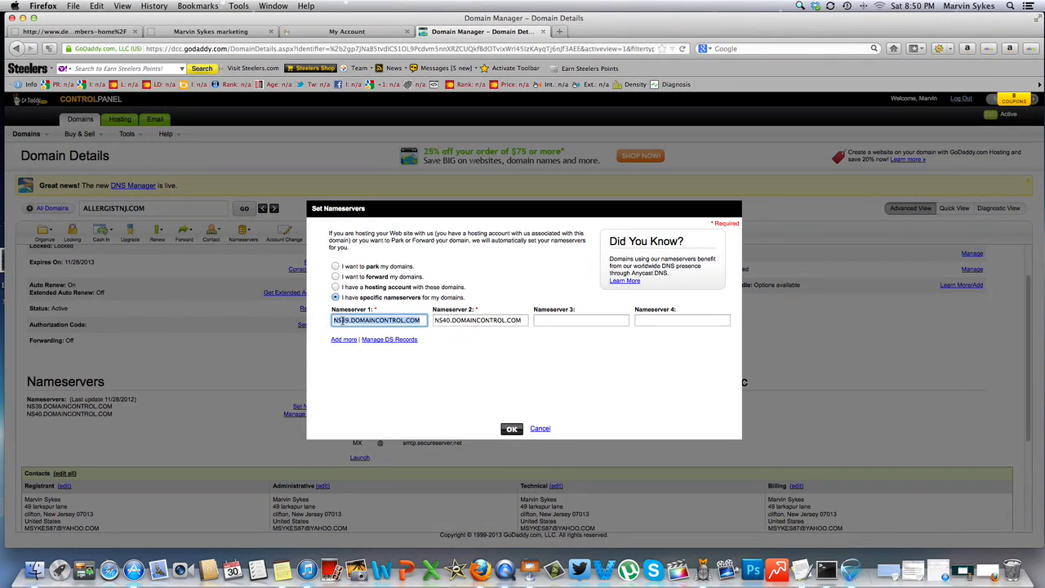
{"action": "type", "text": "ns1585.hostgator.com"}
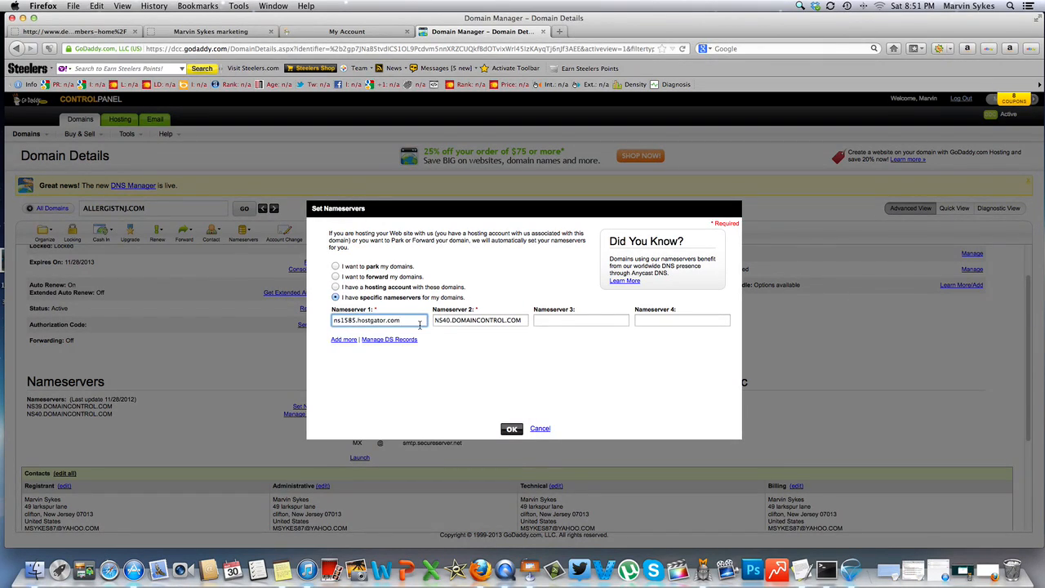
{"action": "triple_click", "coordinate": [477, 320]}
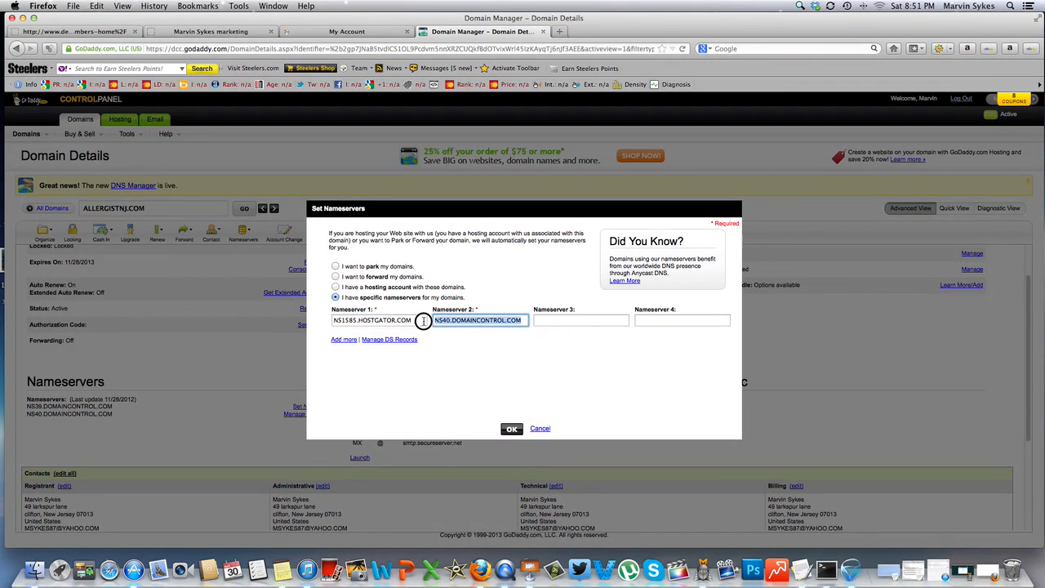
{"action": "right_click", "coordinate": [478, 320]}
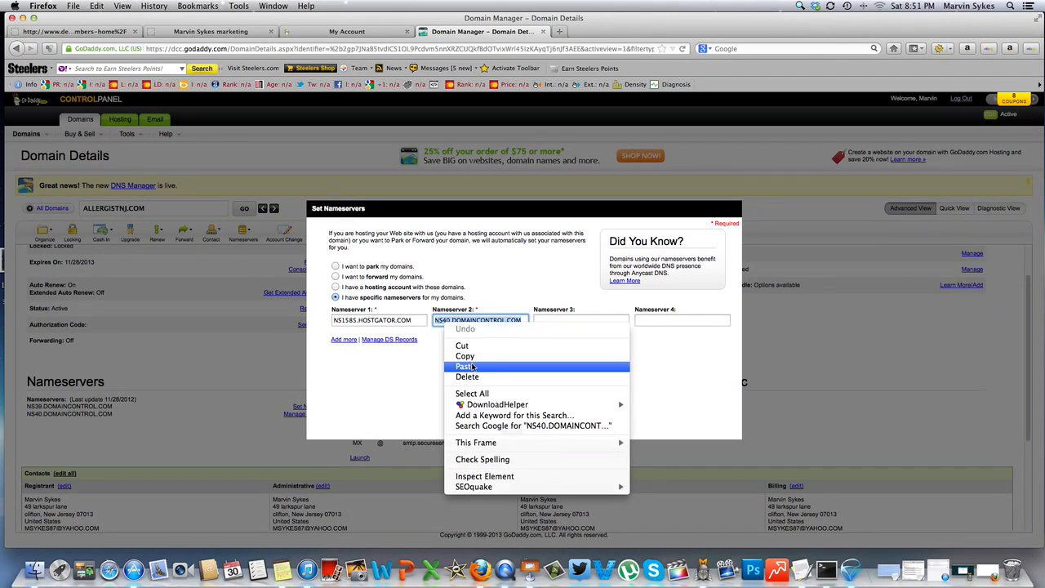
{"action": "left_click", "coordinate": [463, 366]}
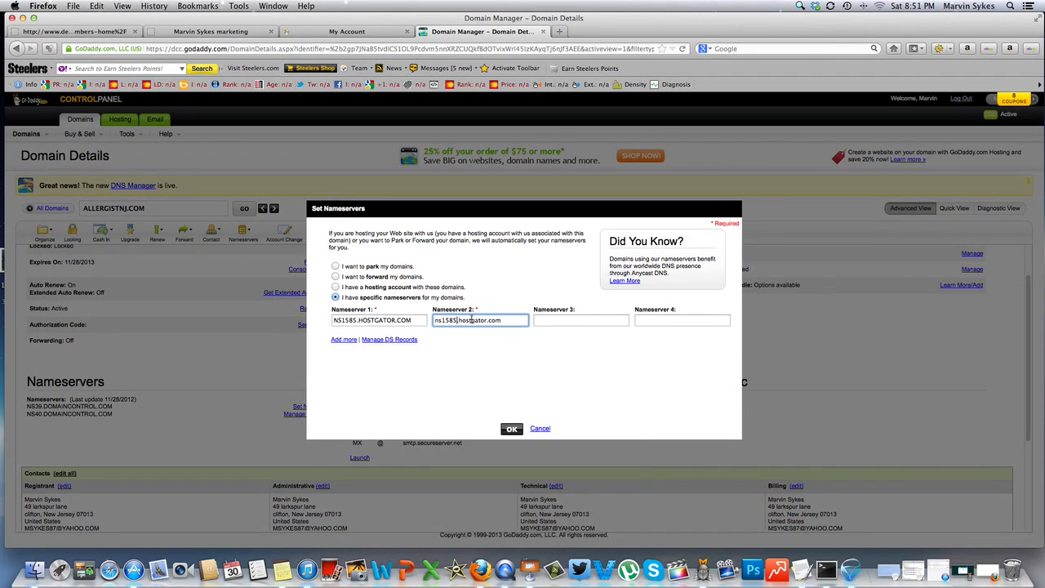
{"action": "type", "text": "6.HOSTGATOR.COM"}
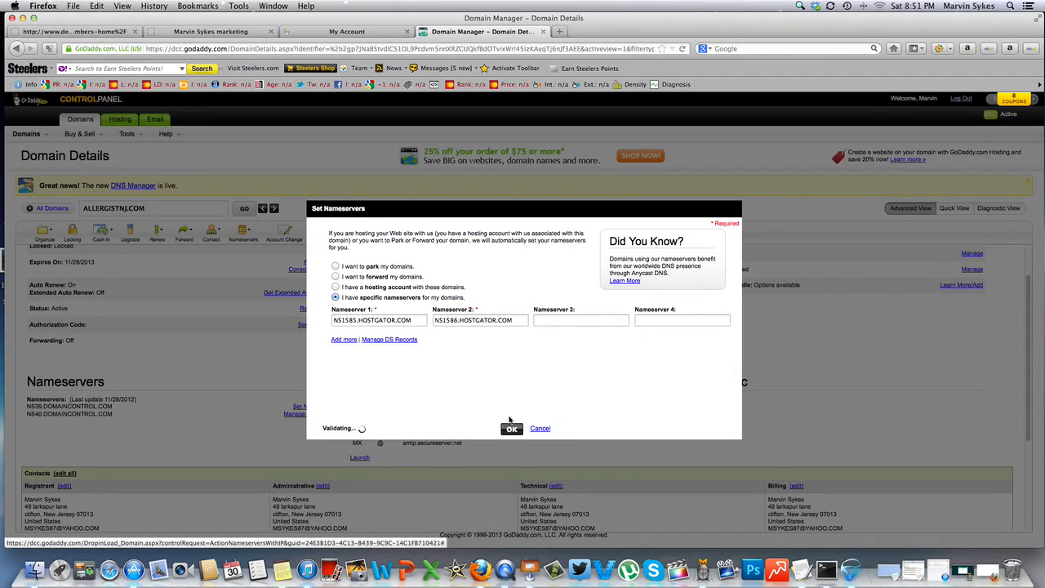
{"action": "left_click", "coordinate": [511, 427]}
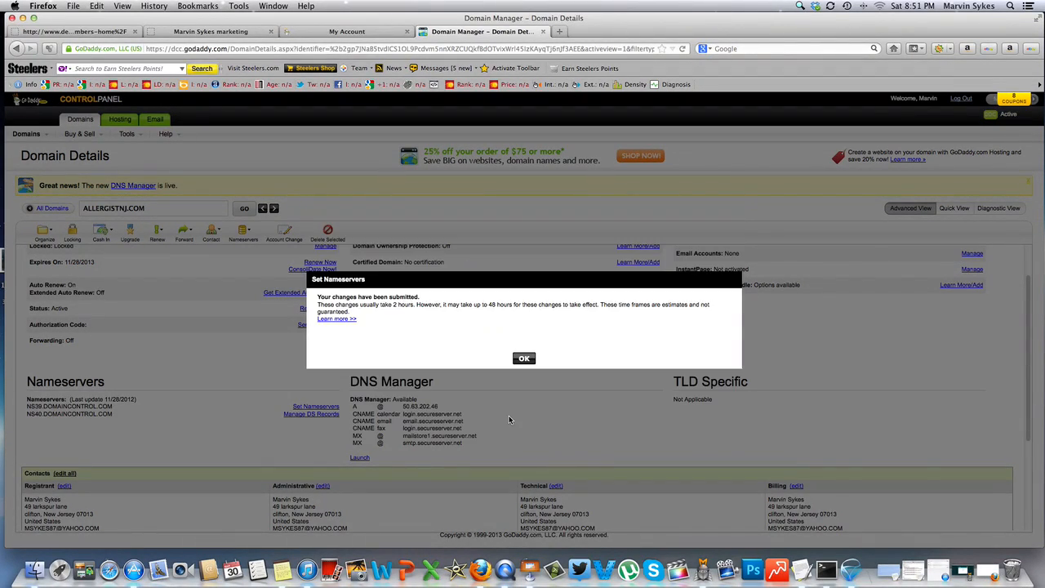
Dismiss the notice, copy ALLERGISTNJ.COM, and return to the HostGator cPanel tab
{"action": "left_click", "coordinate": [523, 357]}
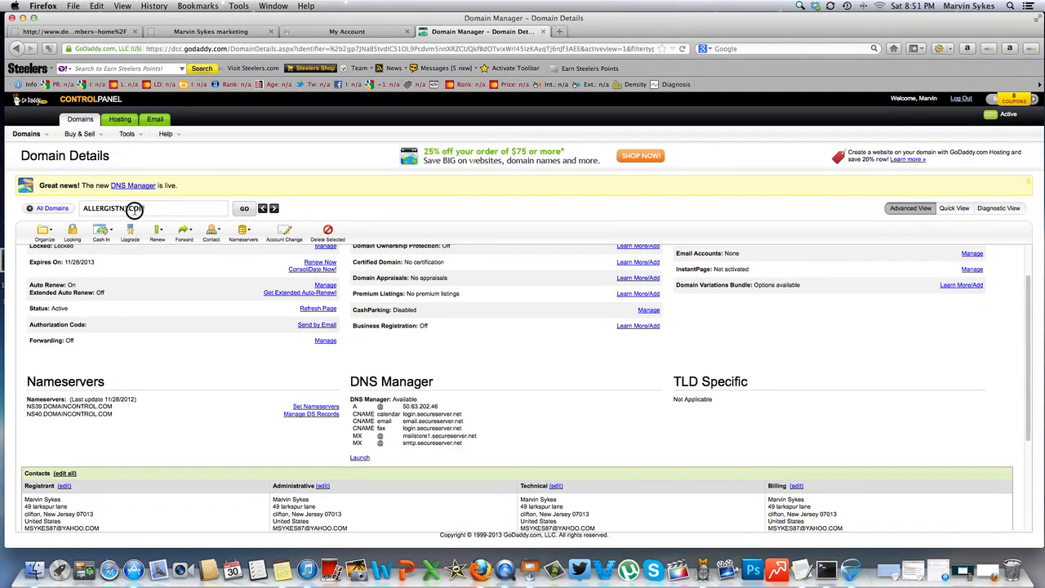
{"action": "right_click", "coordinate": [135, 209]}
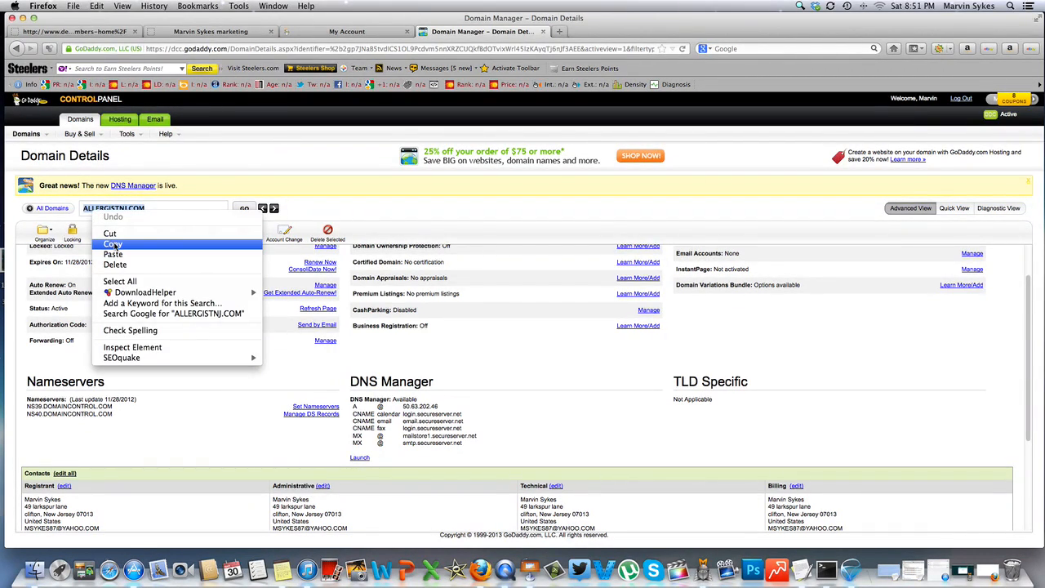
{"action": "left_click", "coordinate": [207, 166]}
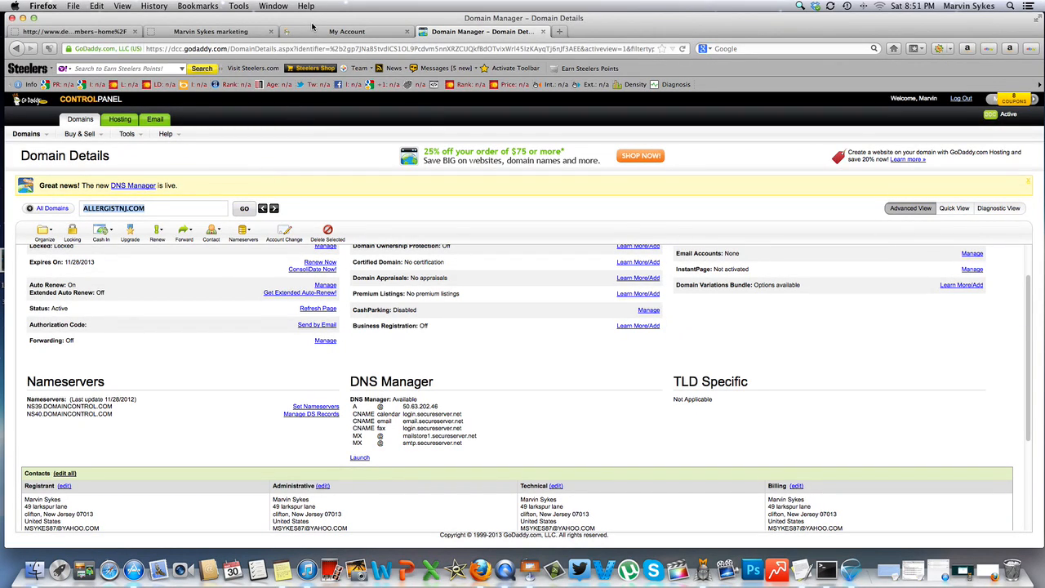
{"action": "left_click", "coordinate": [210, 31]}
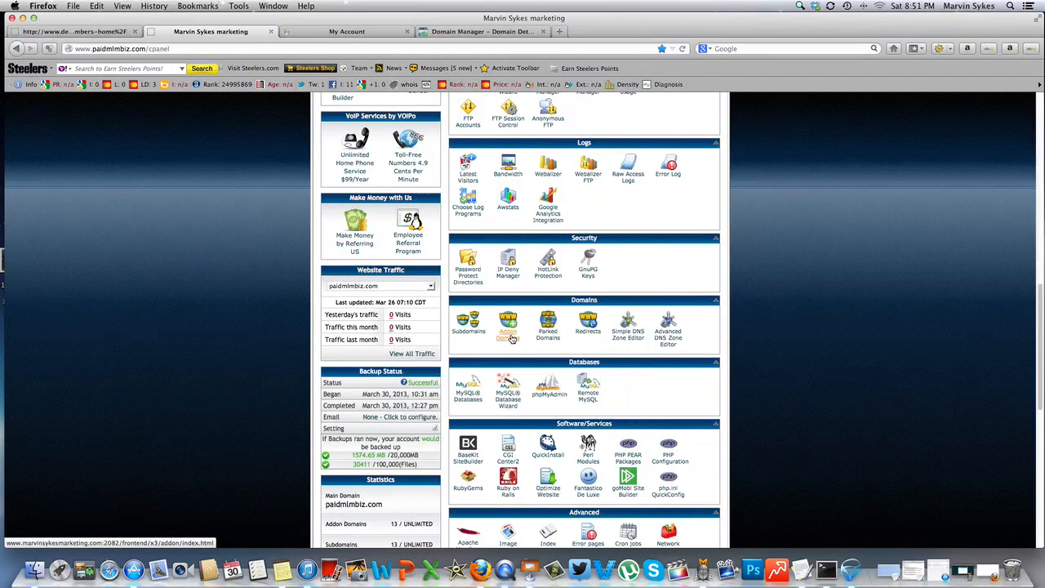
Add ALLERGISTNJ.COM as an addon domain with a password, folder public_html/ALLERGISTNJ.COM
{"action": "left_click", "coordinate": [507, 325]}
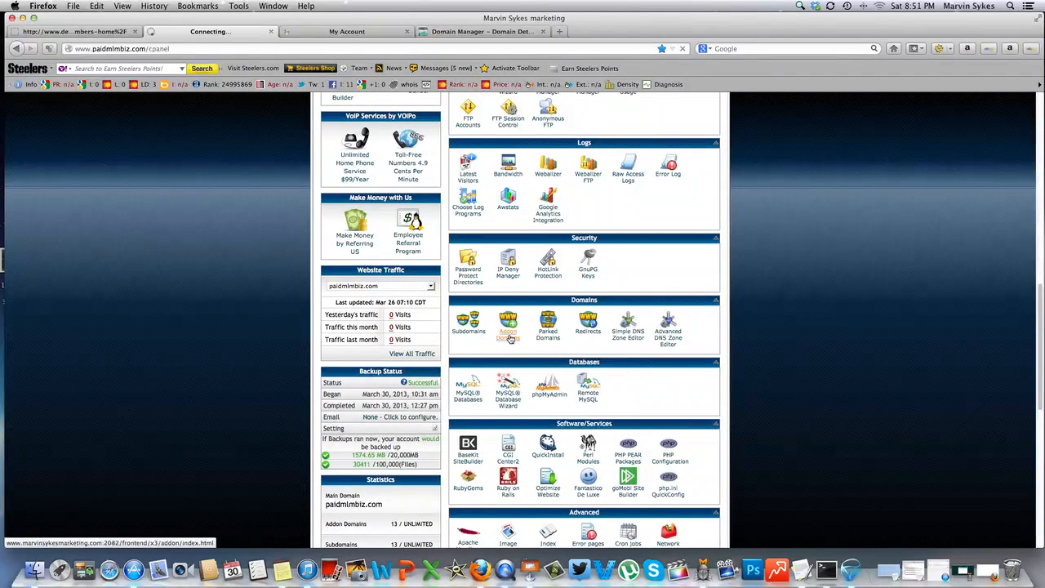
{"action": "left_click", "coordinate": [507, 326]}
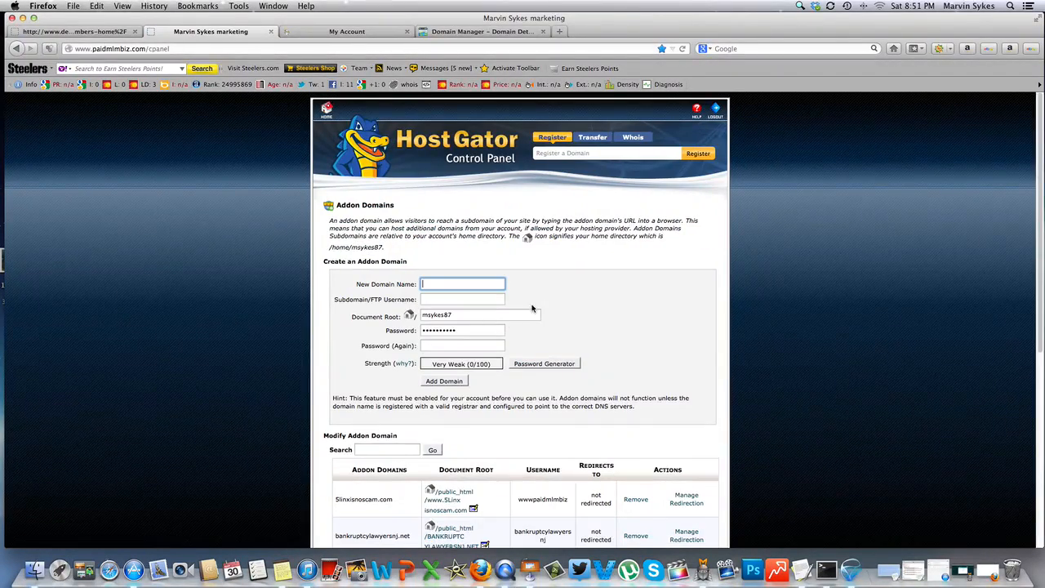
{"action": "right_click", "coordinate": [462, 284]}
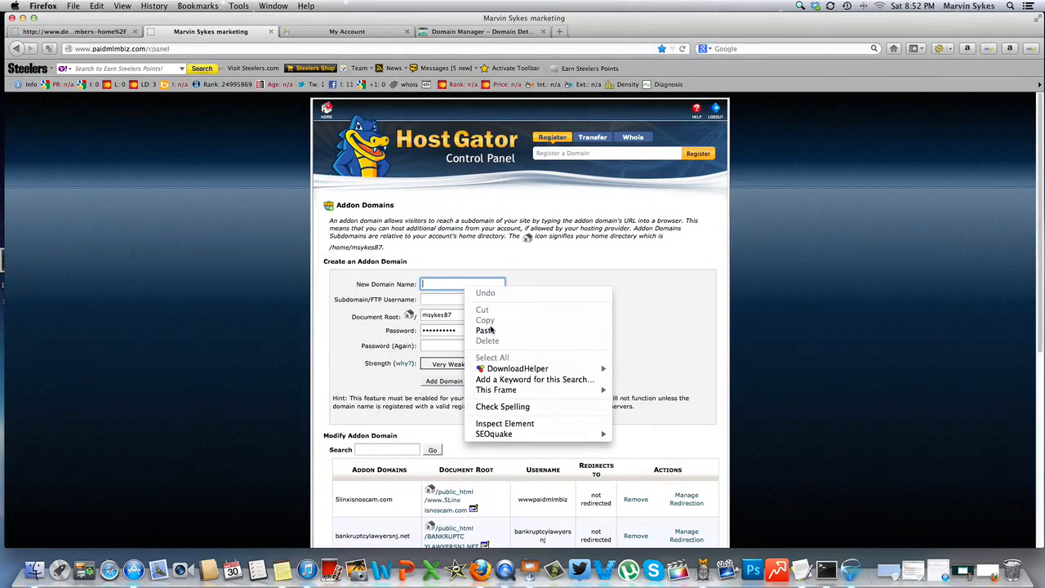
{"action": "left_click", "coordinate": [484, 330]}
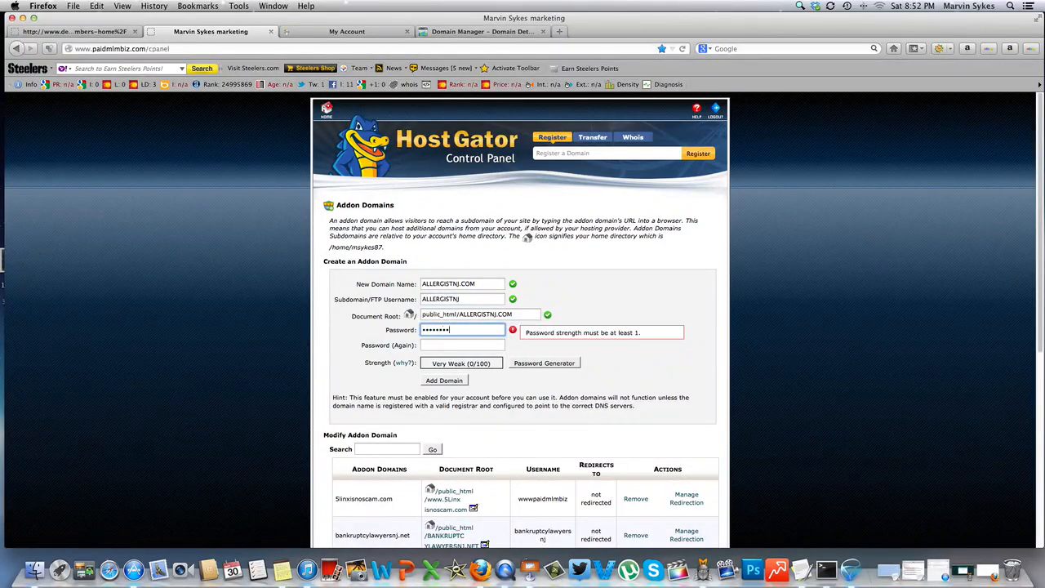
{"action": "left_click", "coordinate": [462, 345]}
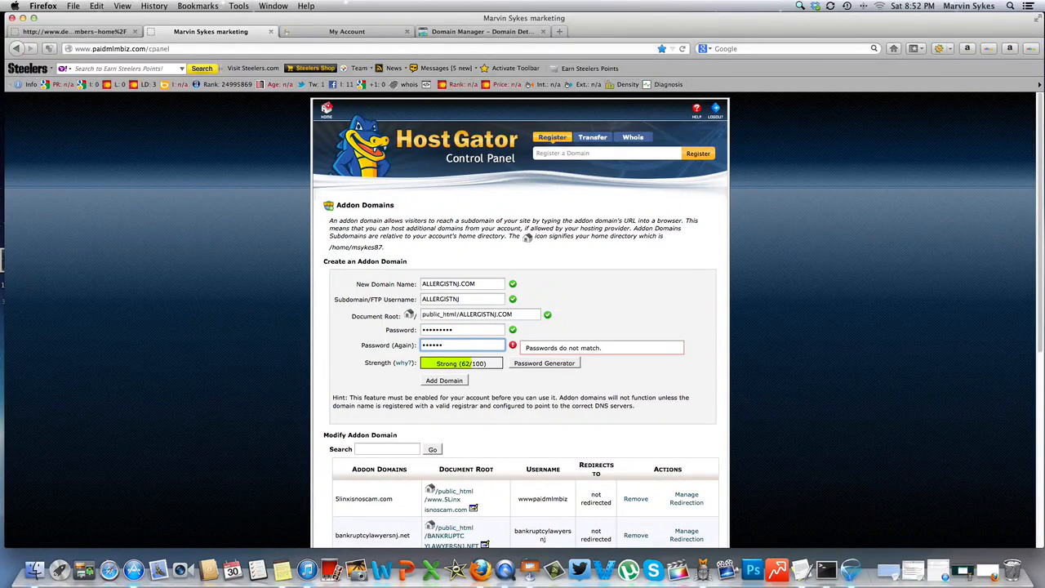
{"action": "type", "text": "••"}
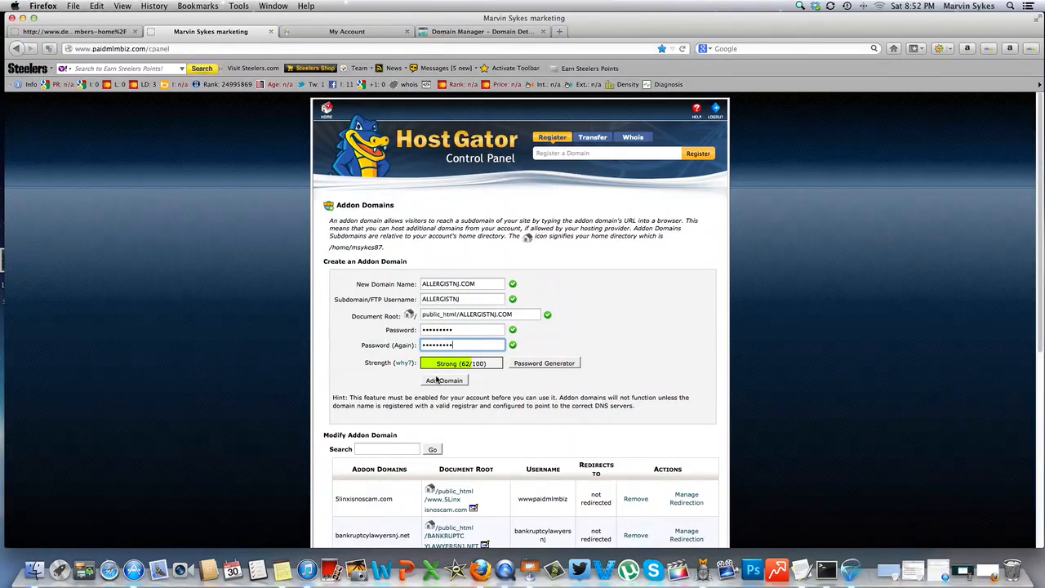
{"action": "left_click", "coordinate": [444, 380]}
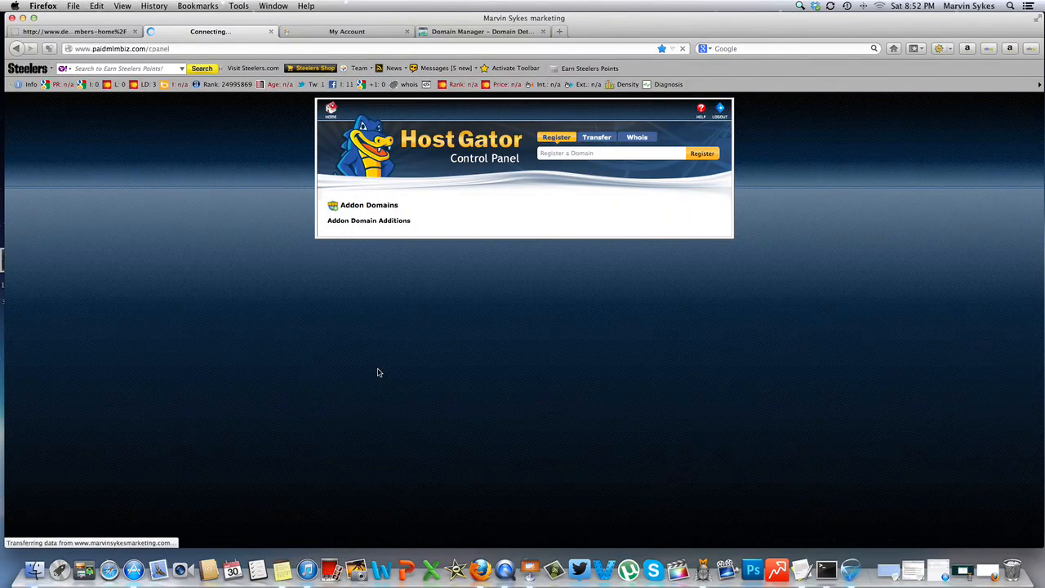
{"action": "mouse_move", "coordinate": [359, 284]}
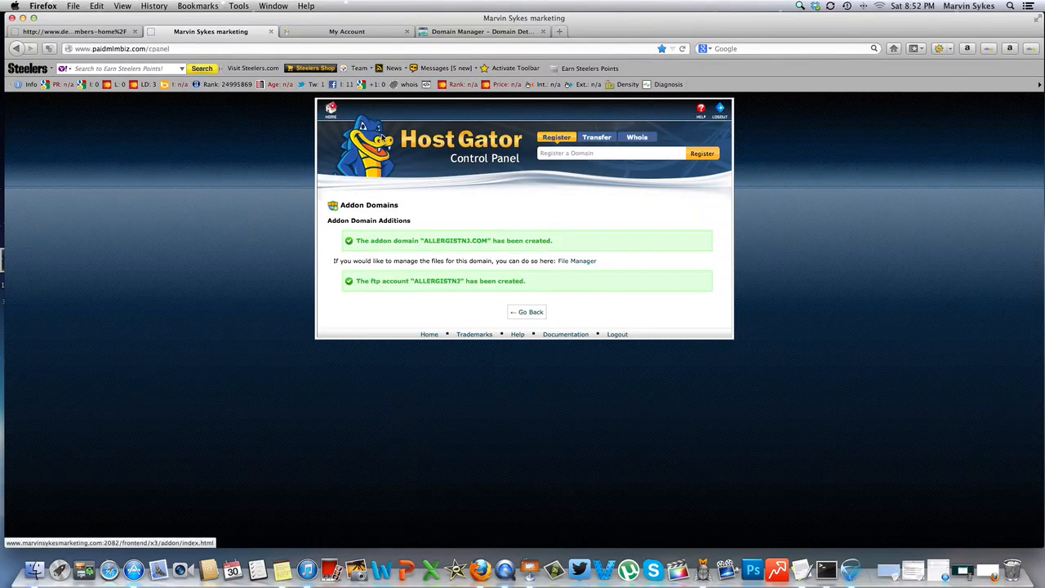
Go back from the addon domain confirmation and scroll cPanel home to Software/Services
{"action": "left_click", "coordinate": [331, 110]}
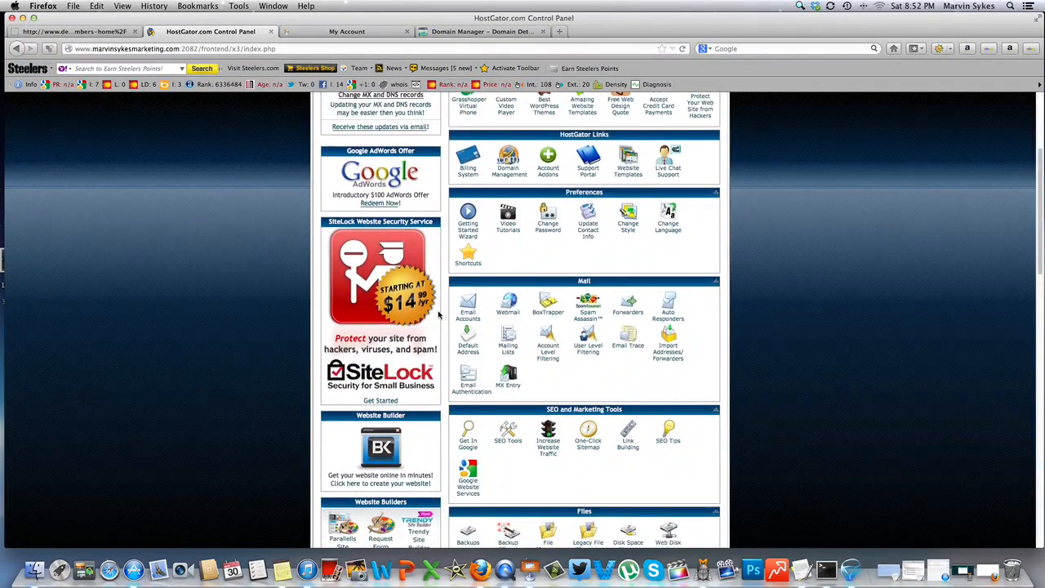
{"action": "scroll", "scroll_direction": "down", "scroll_amount": 3}
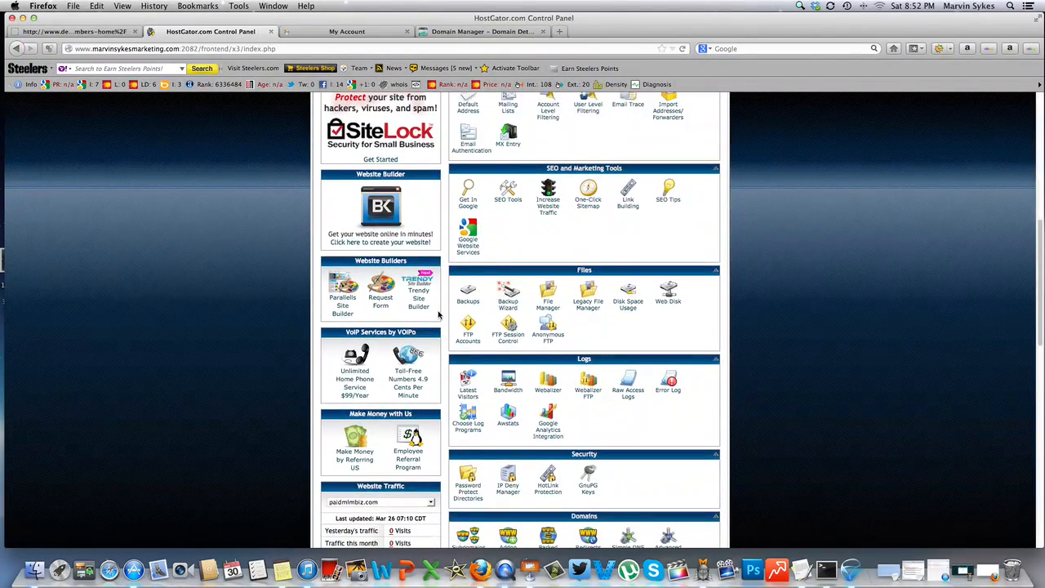
{"action": "scroll", "scroll_direction": "down", "scroll_amount": 3}
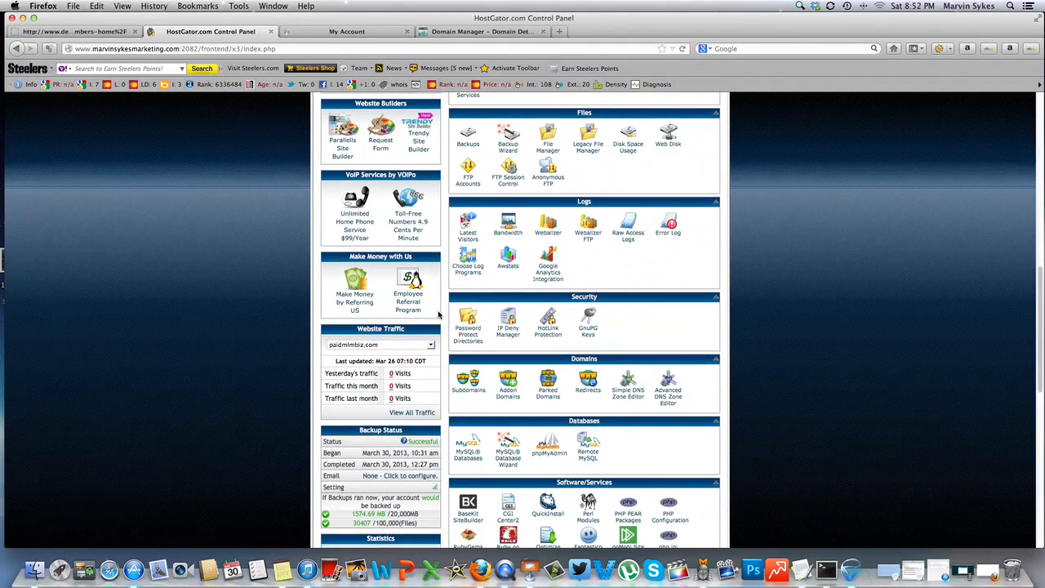
{"action": "scroll", "scroll_direction": "down", "scroll_amount": 3}
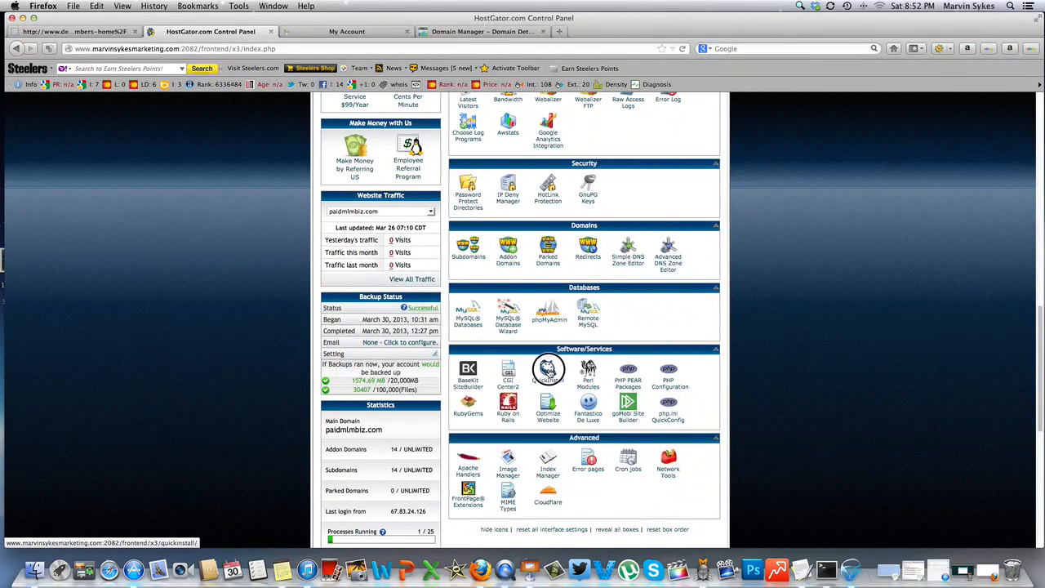
Start a WordPress install from QuickInstall's Blog Software list
{"action": "left_click", "coordinate": [548, 372]}
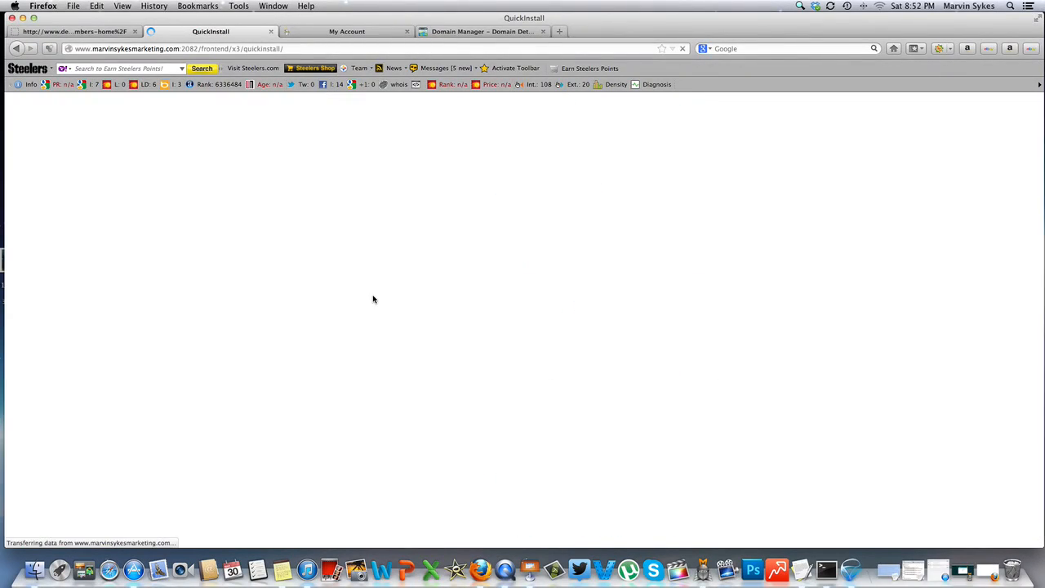
{"action": "mouse_move", "coordinate": [298, 259]}
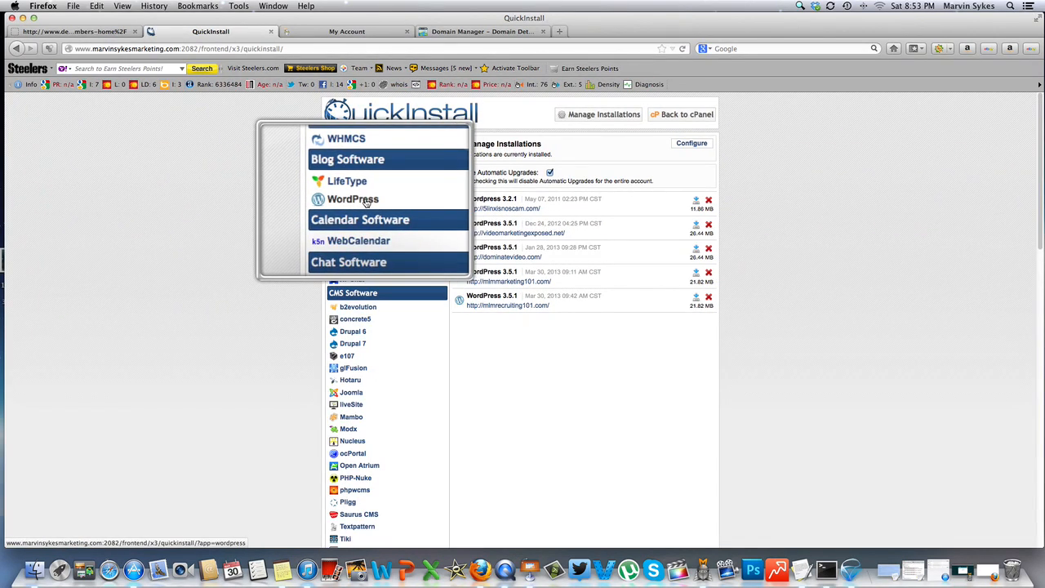
{"action": "left_click", "coordinate": [352, 199]}
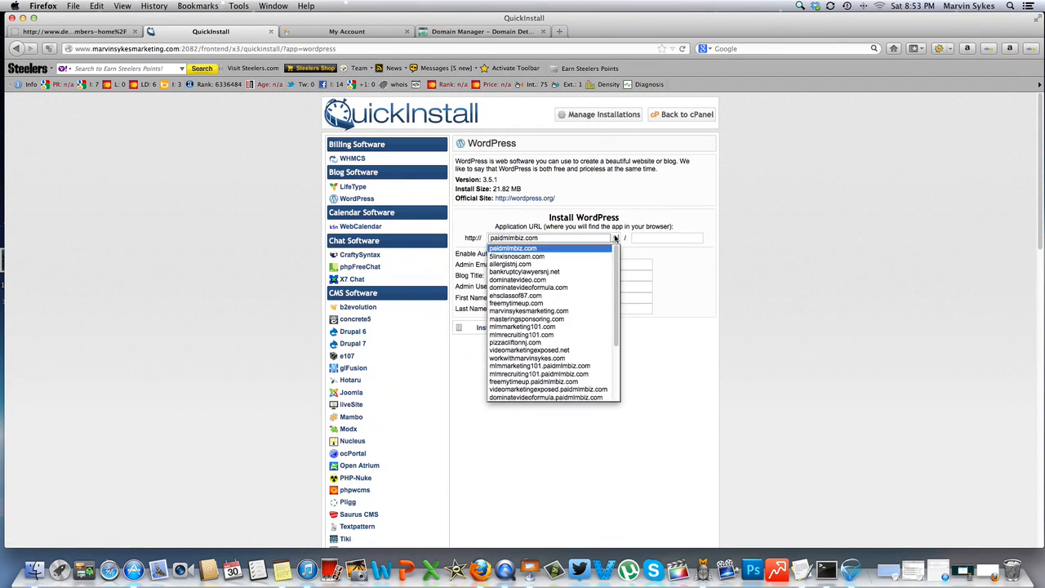
{"action": "mouse_move", "coordinate": [510, 264]}
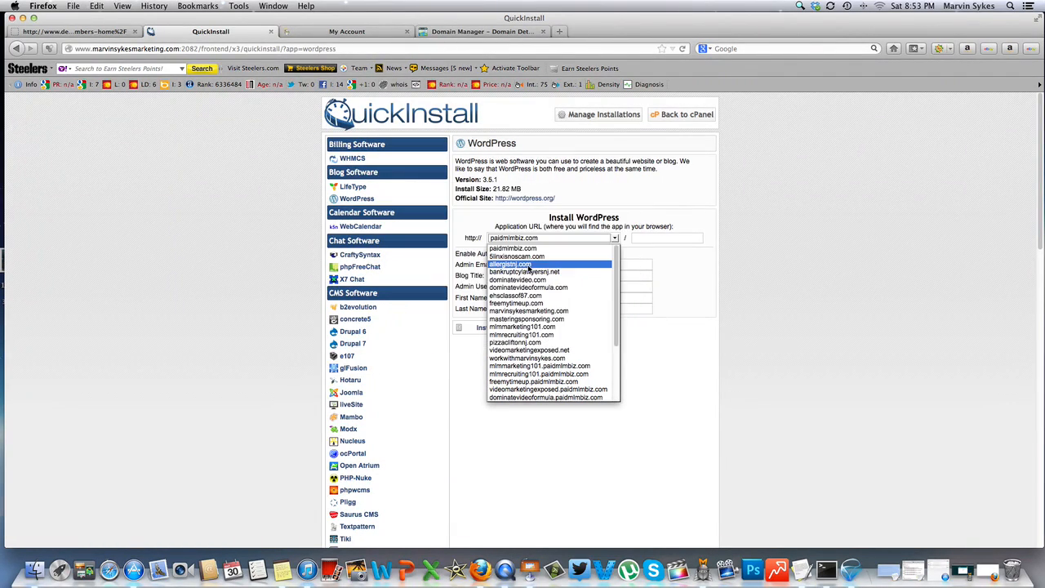
Target allergistnj.com with the suggested admin email, title 'Allergist NJ' and admin user mis918
{"action": "left_click", "coordinate": [510, 264]}
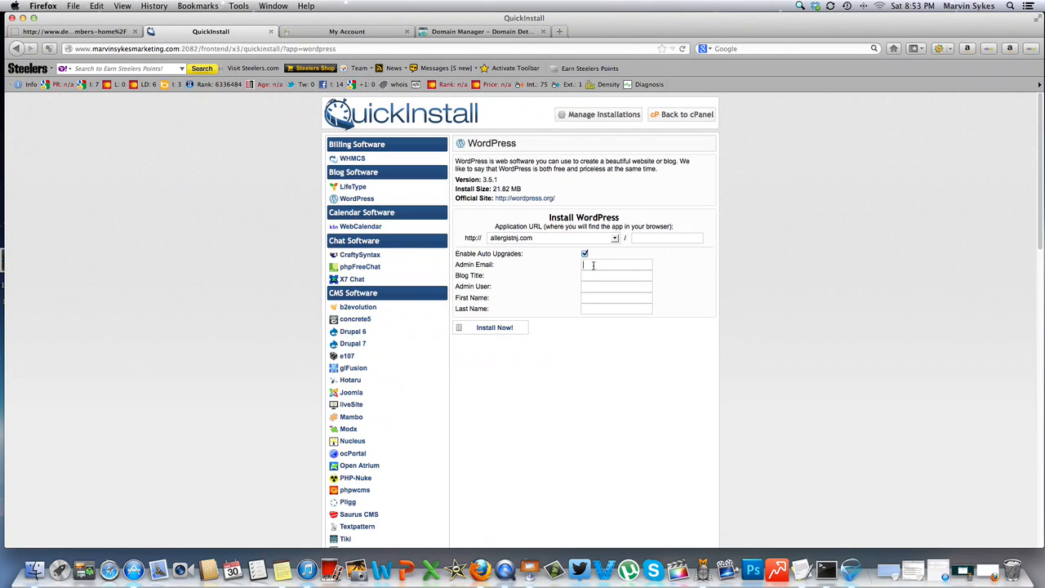
{"action": "type", "text": "marvin"}
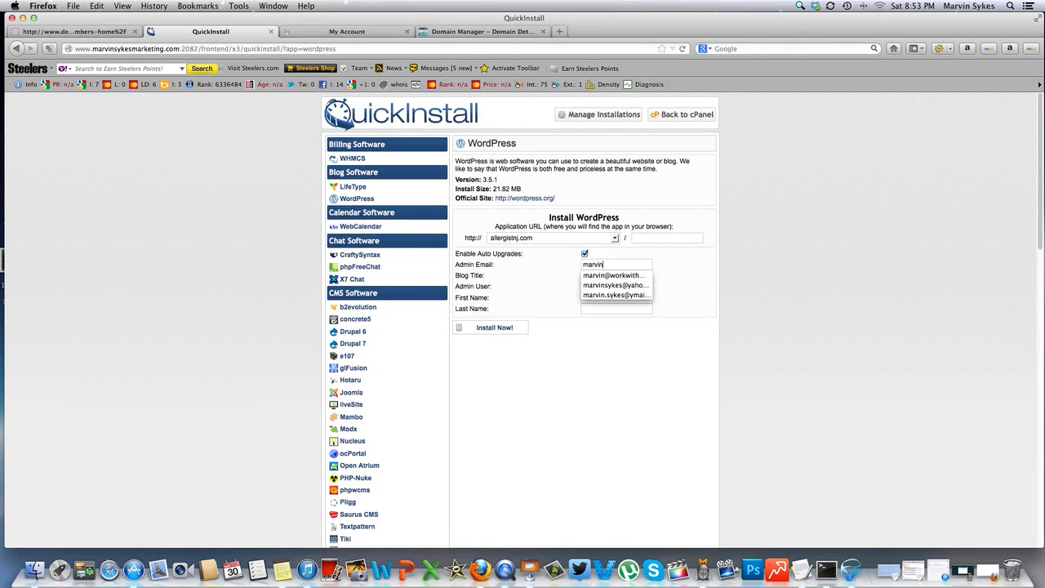
{"action": "left_click", "coordinate": [613, 275]}
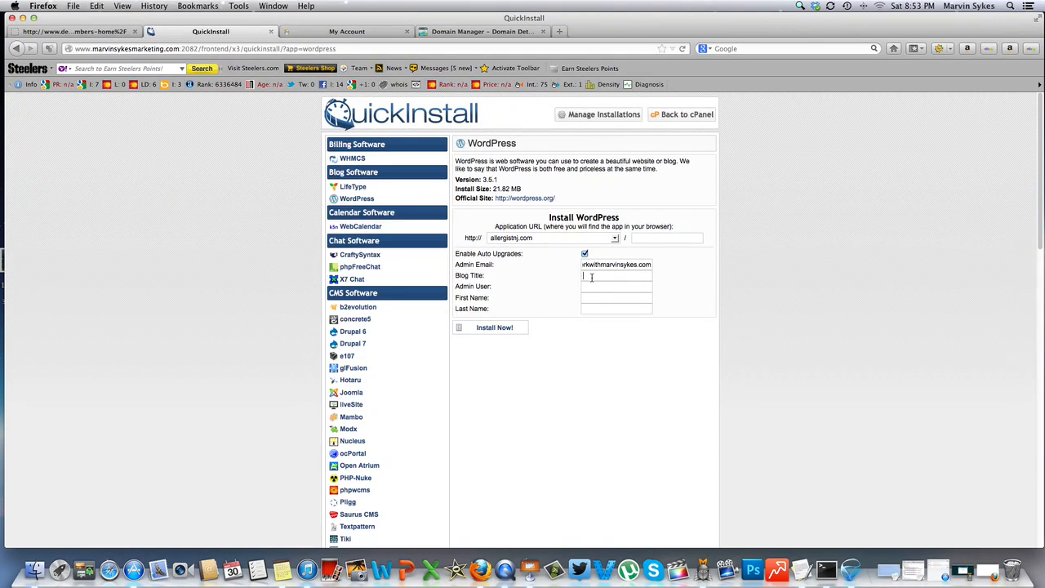
{"action": "type", "text": "Allergist NJ"}
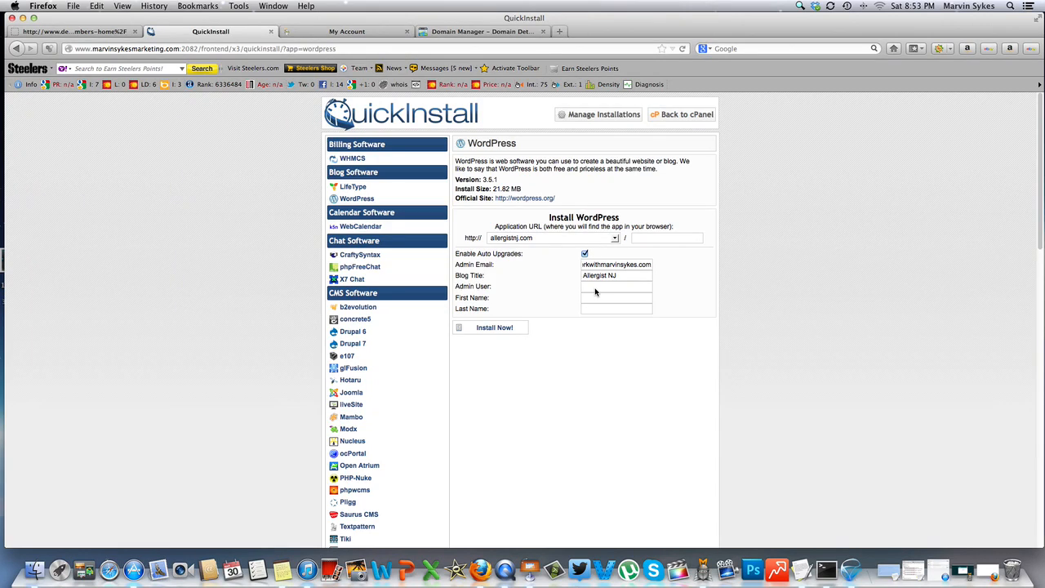
{"action": "type", "text": "mis918"}
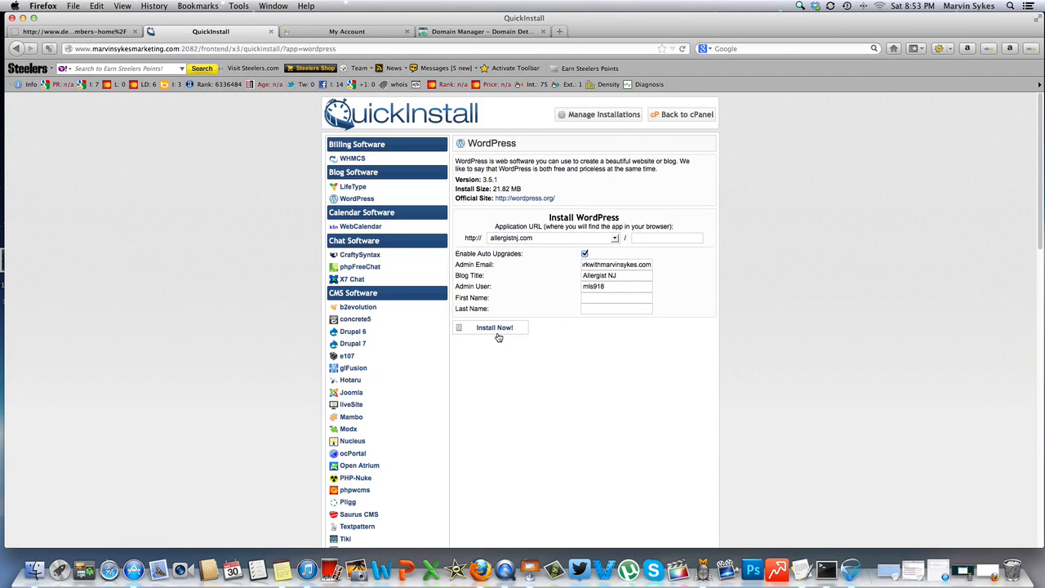
Install WordPress on allergistnj.com and scroll to the admin login details
{"action": "left_click", "coordinate": [494, 328]}
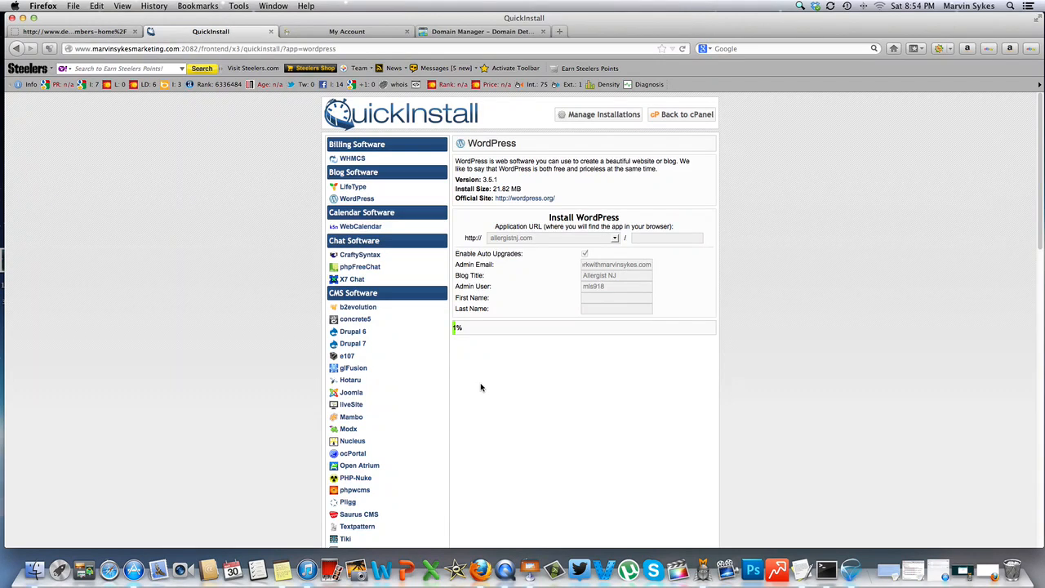
{"action": "mouse_move", "coordinate": [103, 99]}
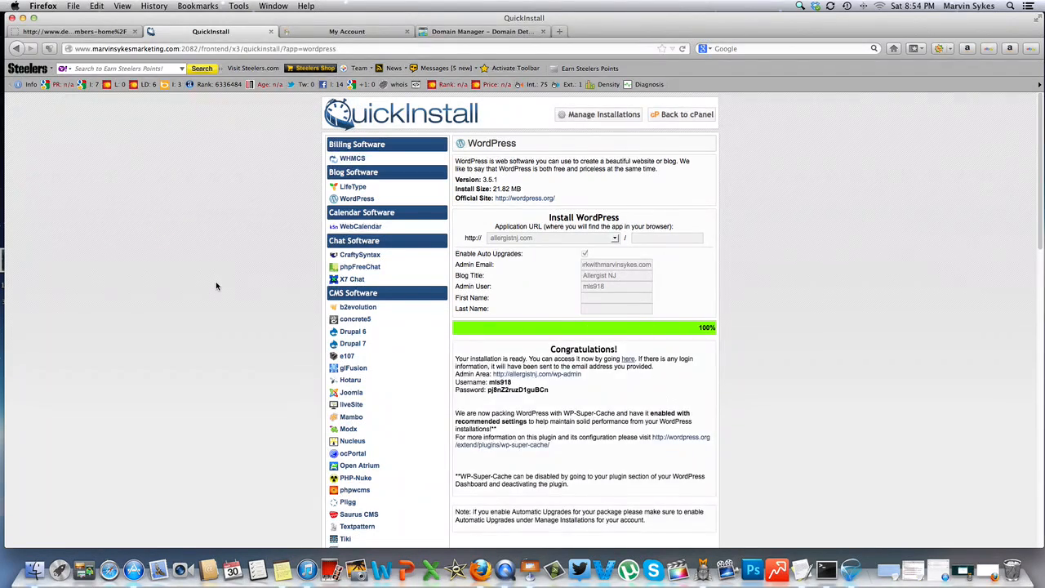
{"action": "scroll", "scroll_direction": "down", "scroll_amount": 3}
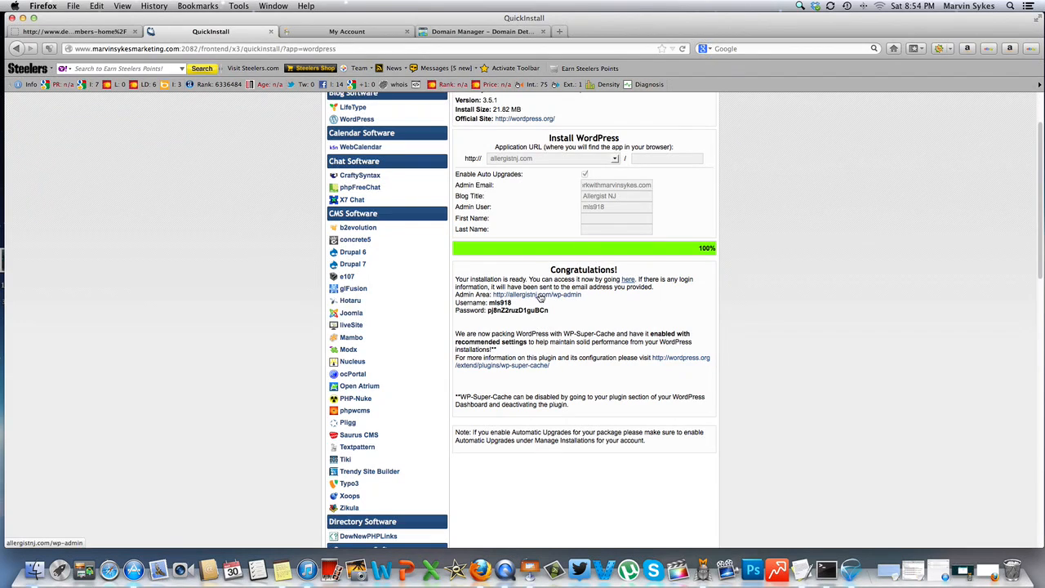
Open the Admin Area and log in with the admin username and copied password
{"action": "left_click", "coordinate": [628, 278]}
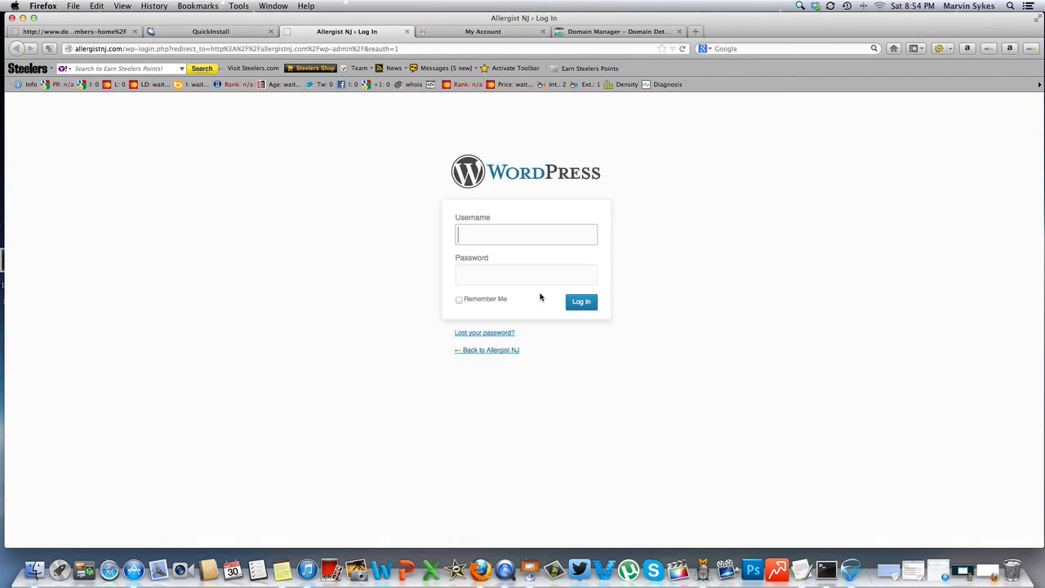
{"action": "left_click", "coordinate": [526, 234]}
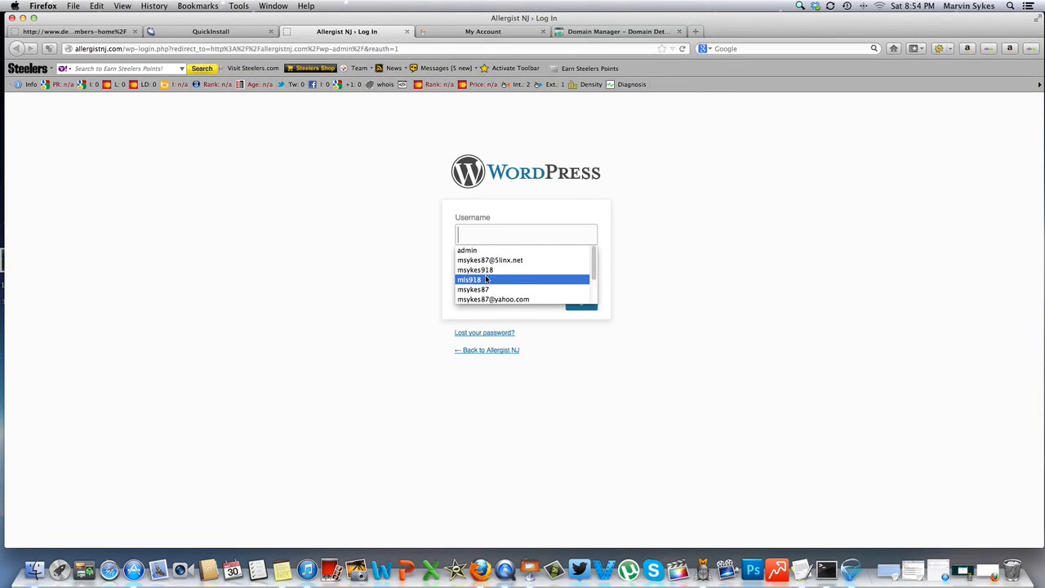
{"action": "left_click", "coordinate": [210, 31]}
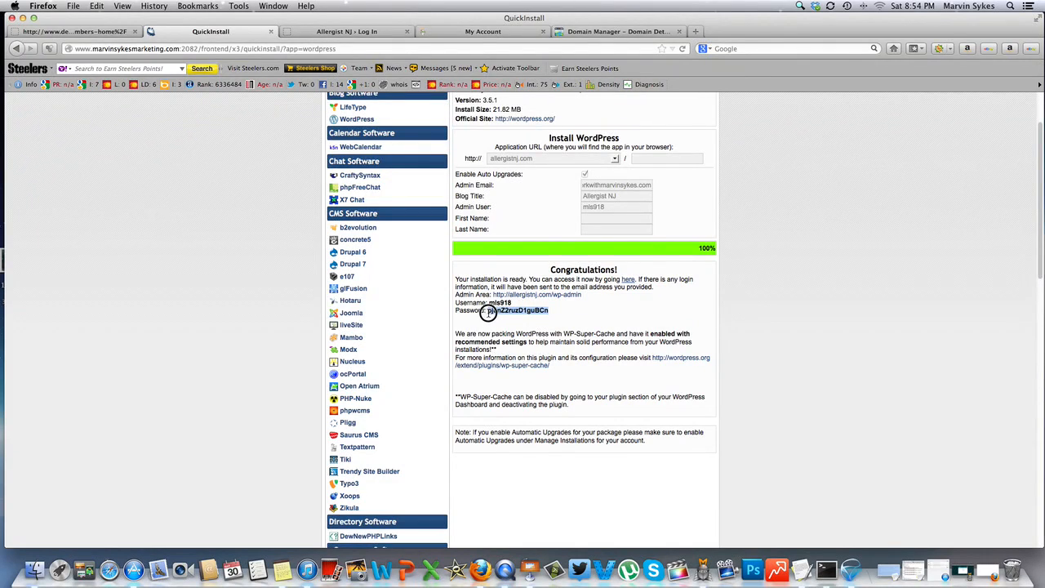
{"action": "right_click", "coordinate": [518, 310]}
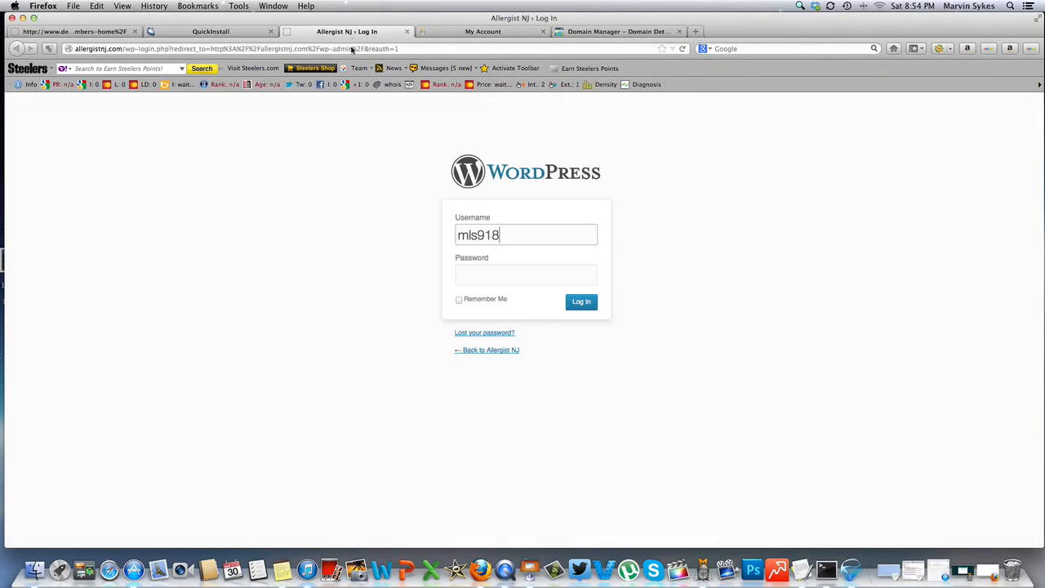
{"action": "right_click", "coordinate": [526, 274]}
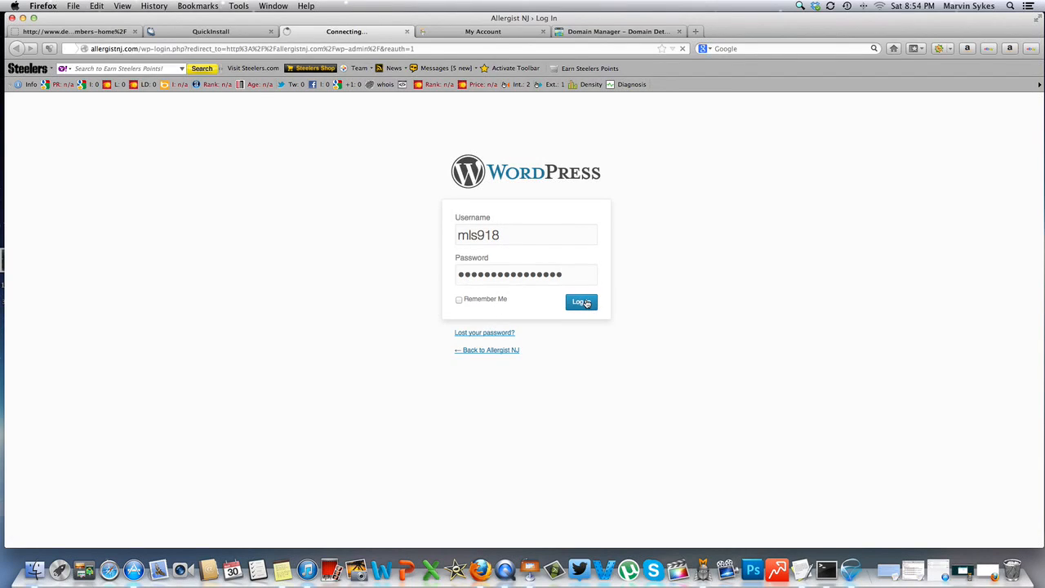
{"action": "left_click", "coordinate": [580, 301]}
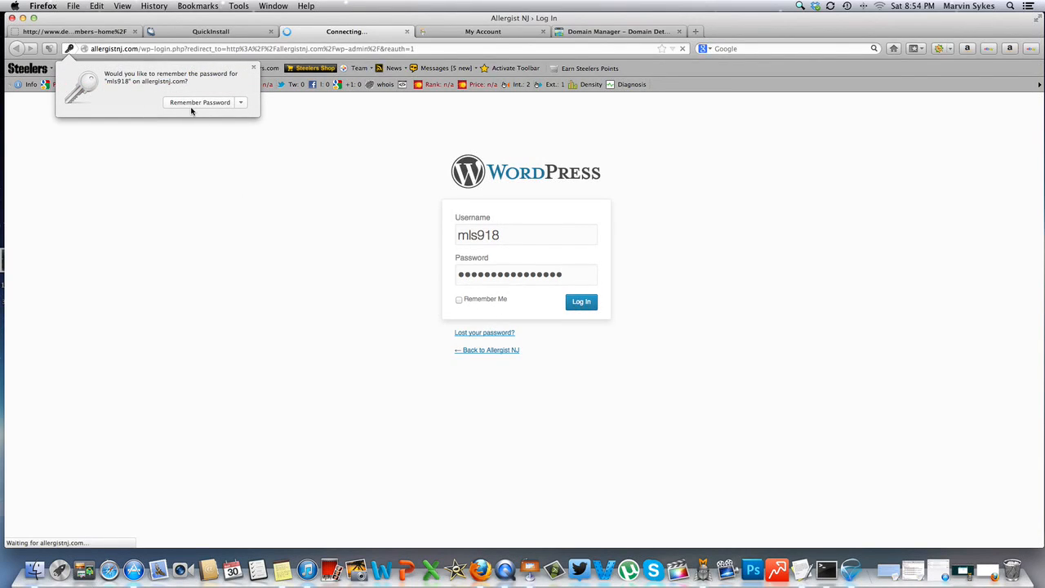
{"action": "left_click", "coordinate": [582, 301]}
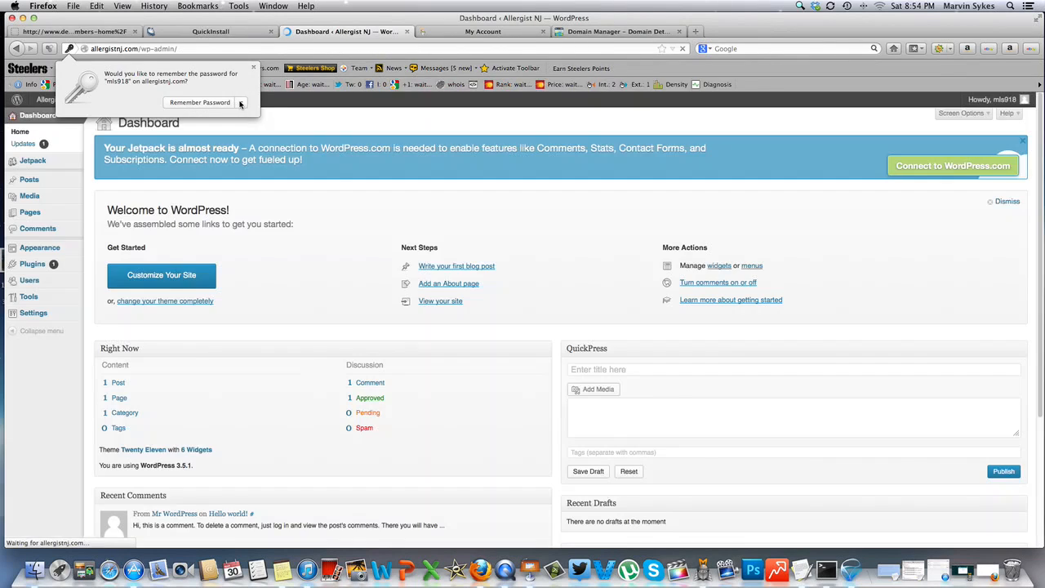
Decline Firefox's offer to remember the WordPress login password
{"action": "left_click", "coordinate": [241, 102]}
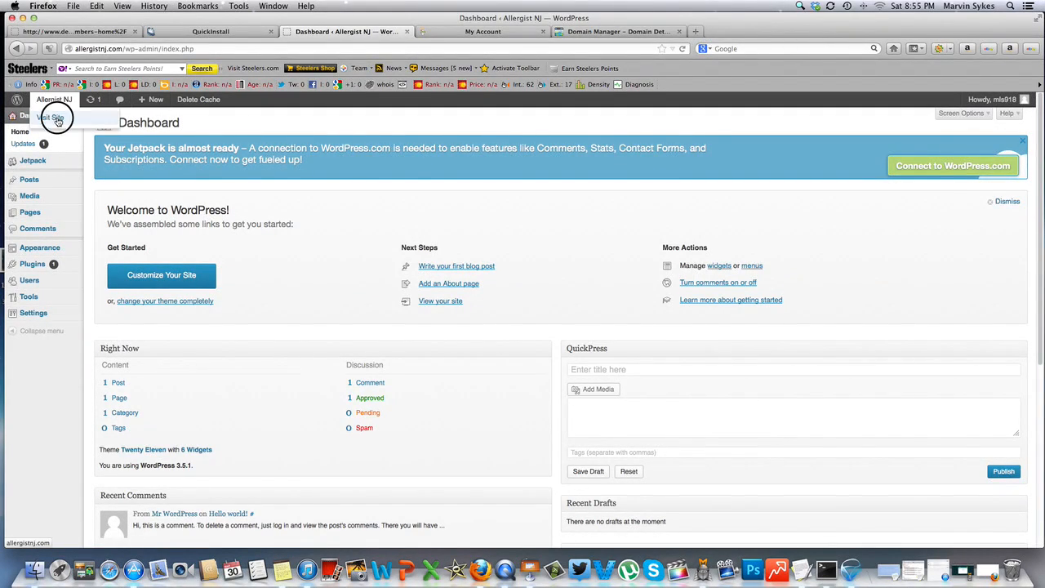
Visit the live Allergist NJ site and scroll through the Hello world! post
{"action": "left_click", "coordinate": [51, 116]}
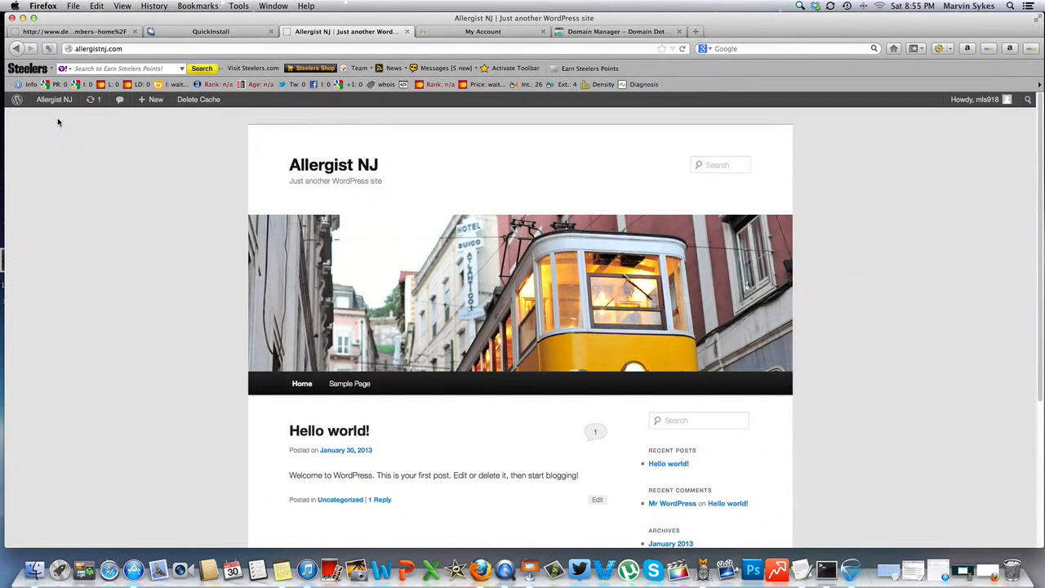
{"action": "scroll", "scroll_direction": "down", "scroll_amount": 3}
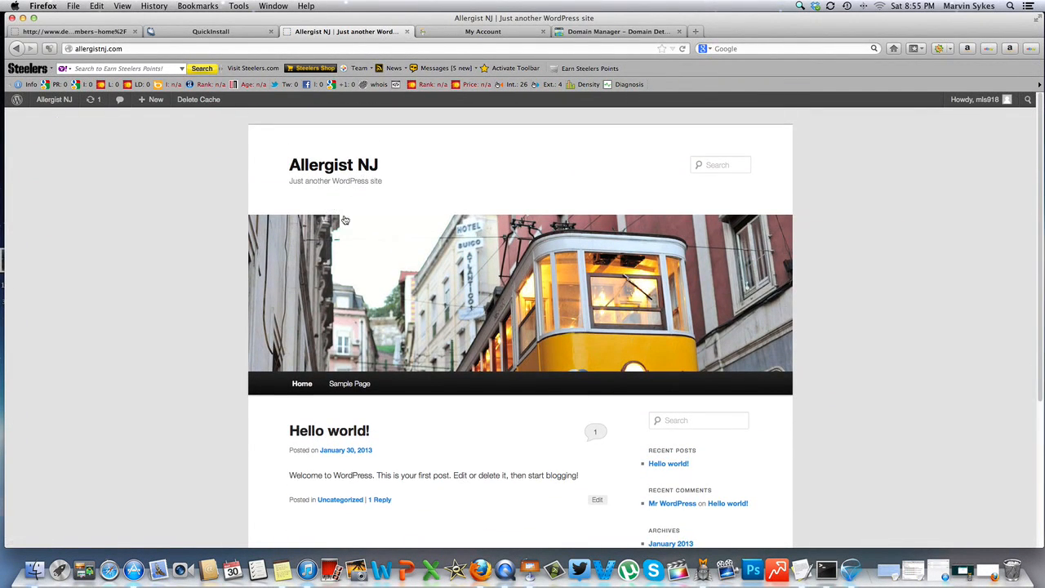
{"action": "scroll", "scroll_direction": "down", "scroll_amount": 3}
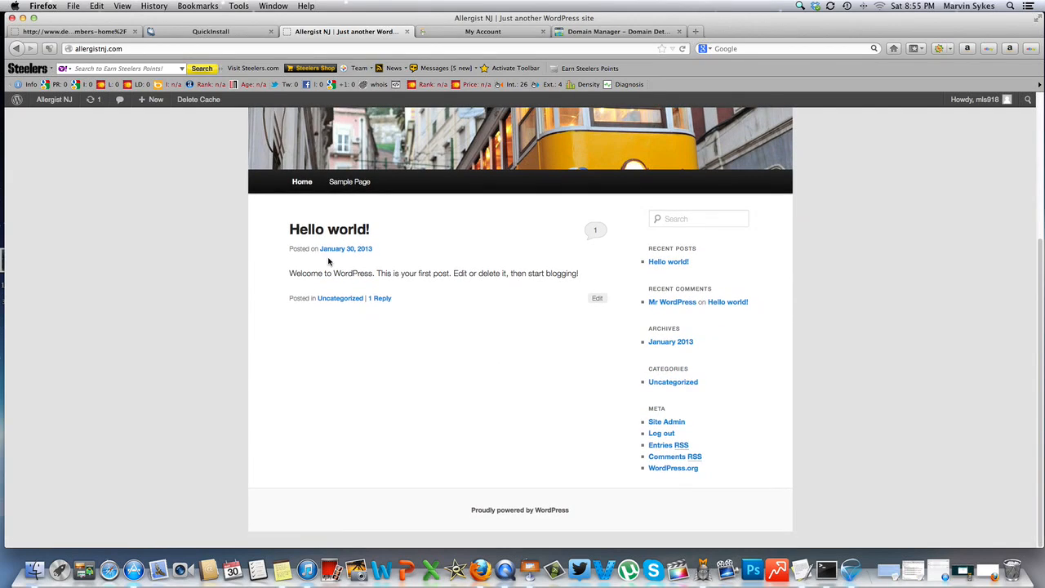
{"action": "scroll", "scroll_direction": "up", "scroll_amount": 3}
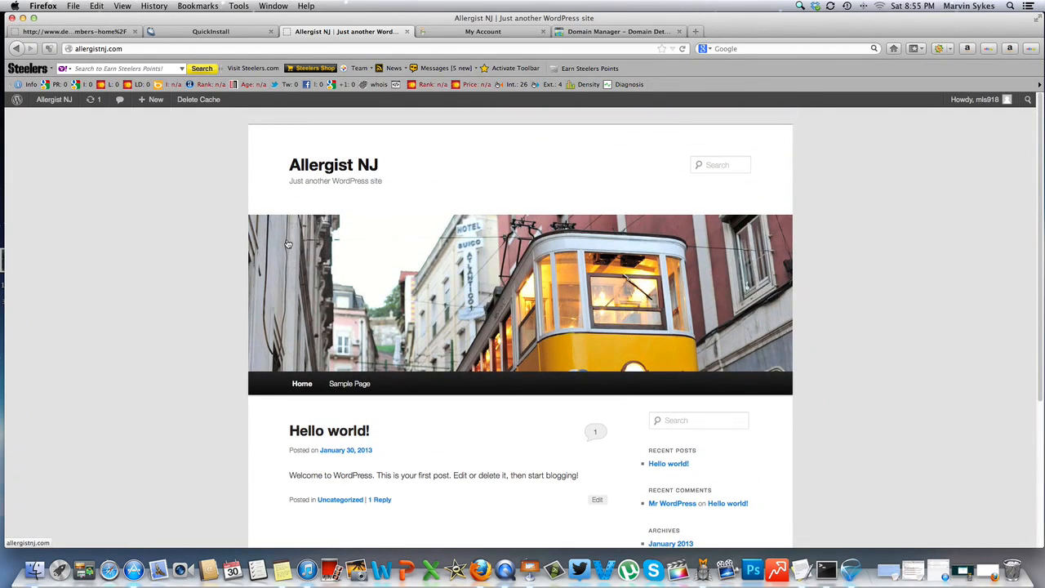